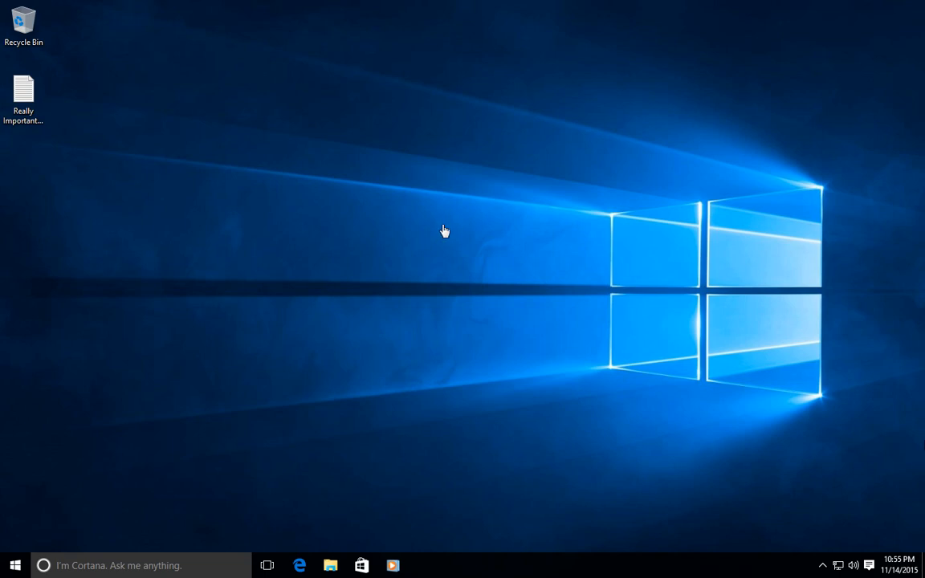
pyautogui.moveTo(343, 514)
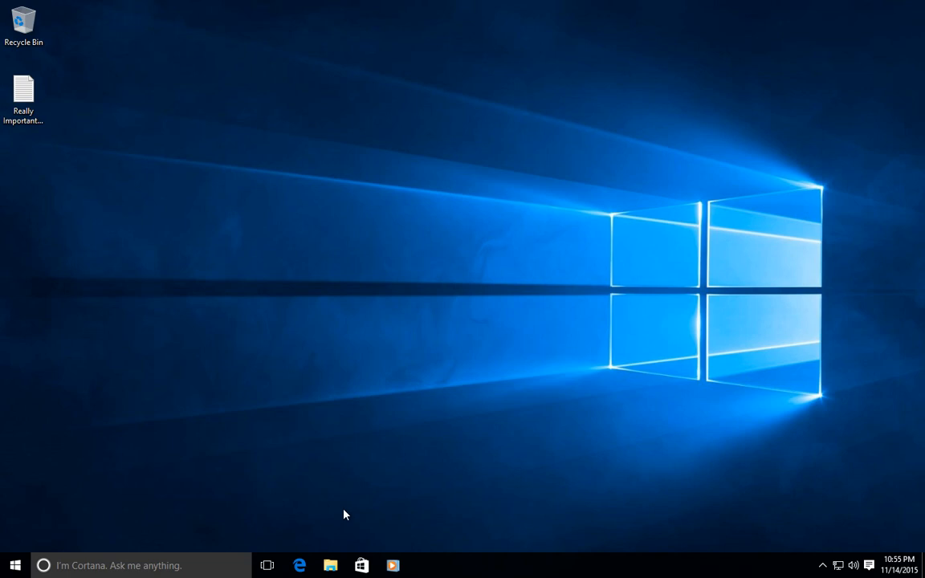
pyautogui.moveTo(319, 527)
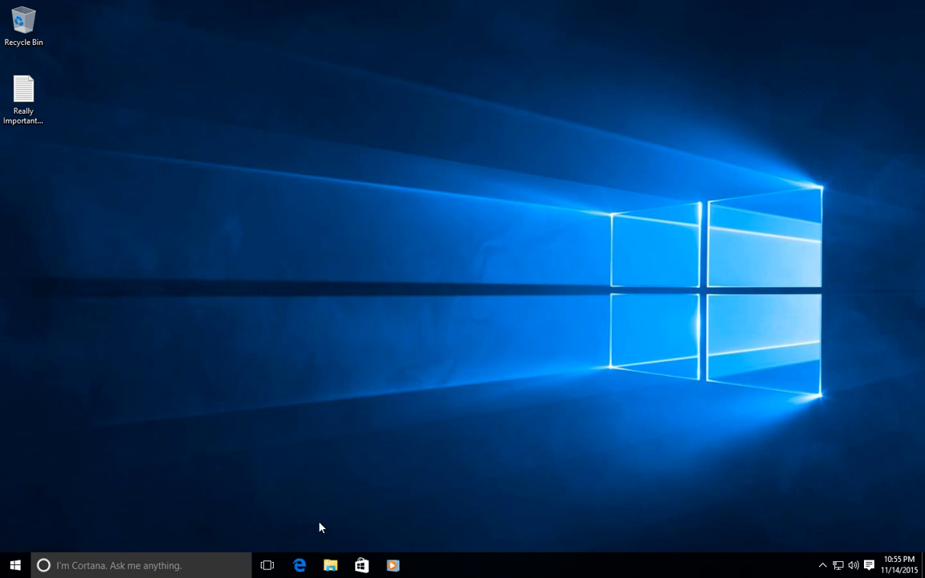
pyautogui.moveTo(299, 529)
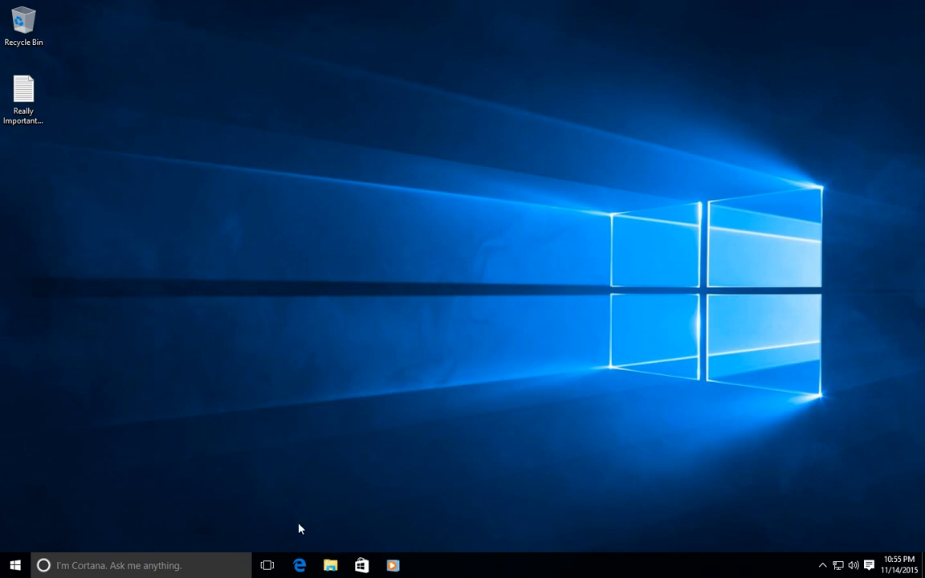
# Browse to Local Disk (C:) via This PC and pick out the Windows.old folder
pyautogui.click(331, 565)
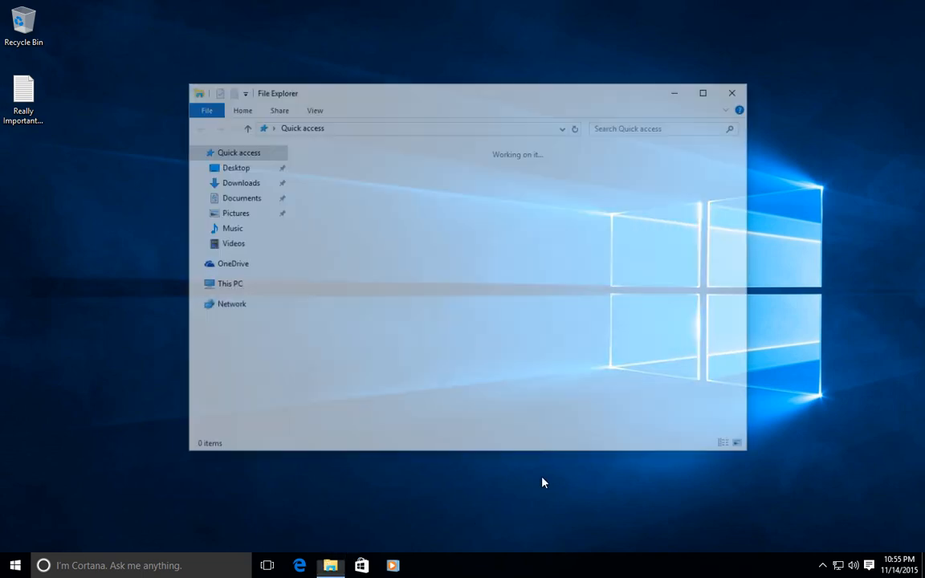
pyautogui.click(232, 282)
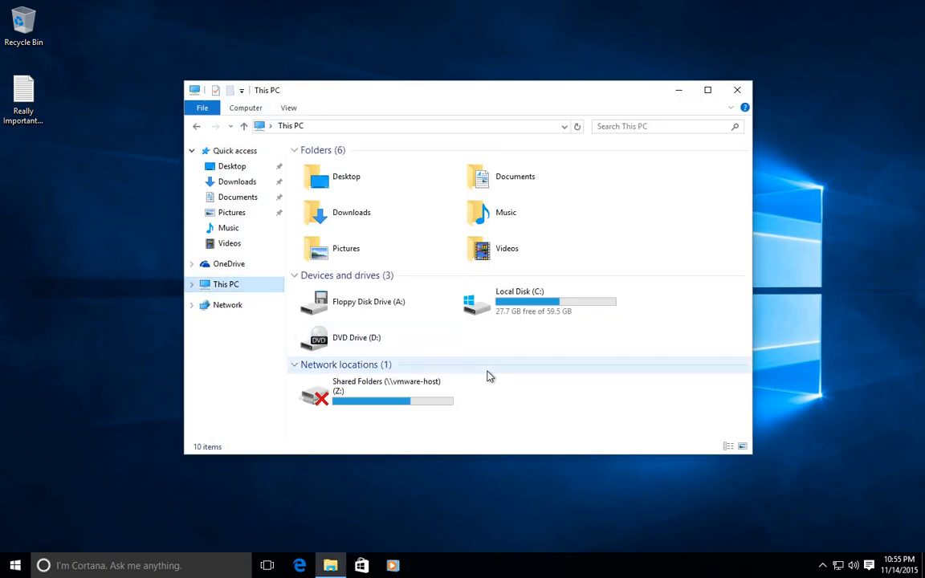
pyautogui.click(538, 302)
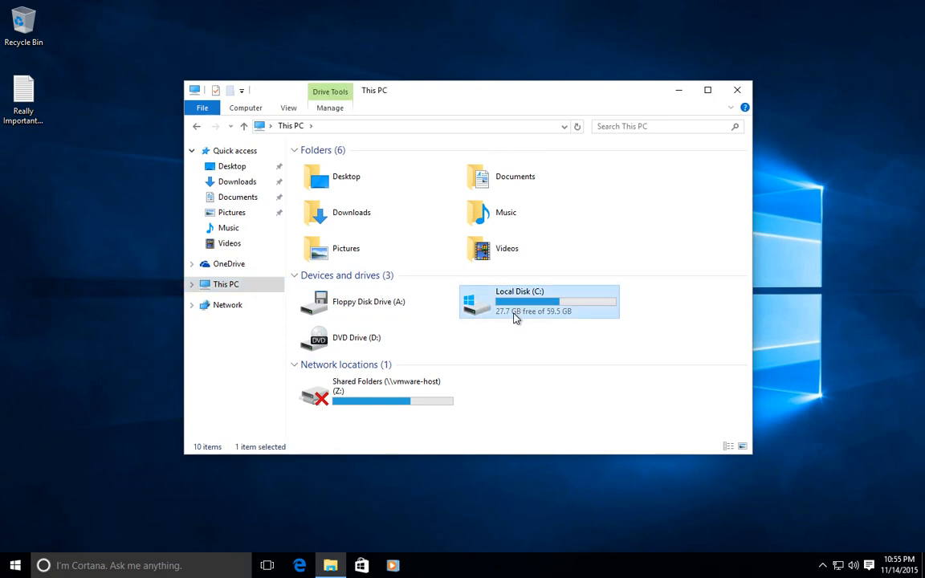
pyautogui.doubleClick(538, 302)
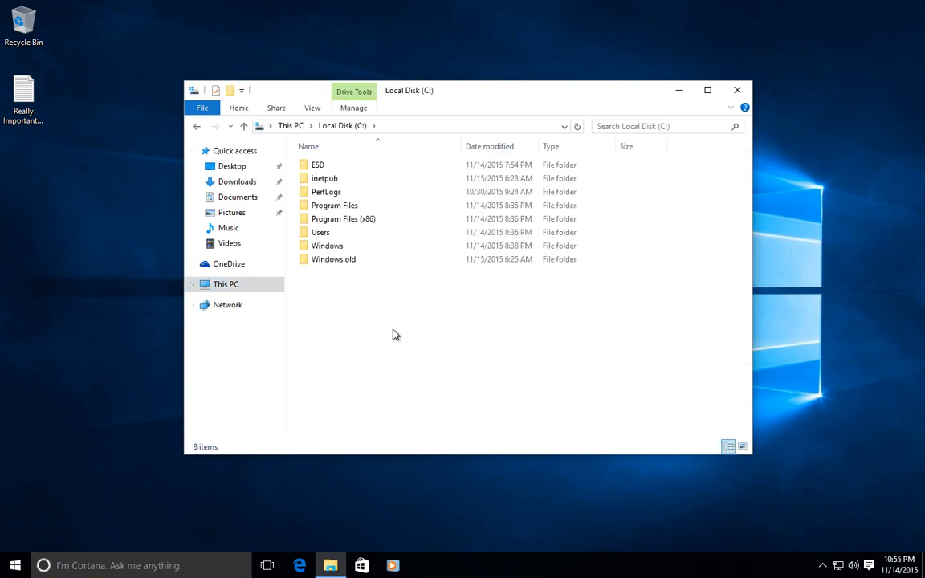
pyautogui.moveTo(384, 322)
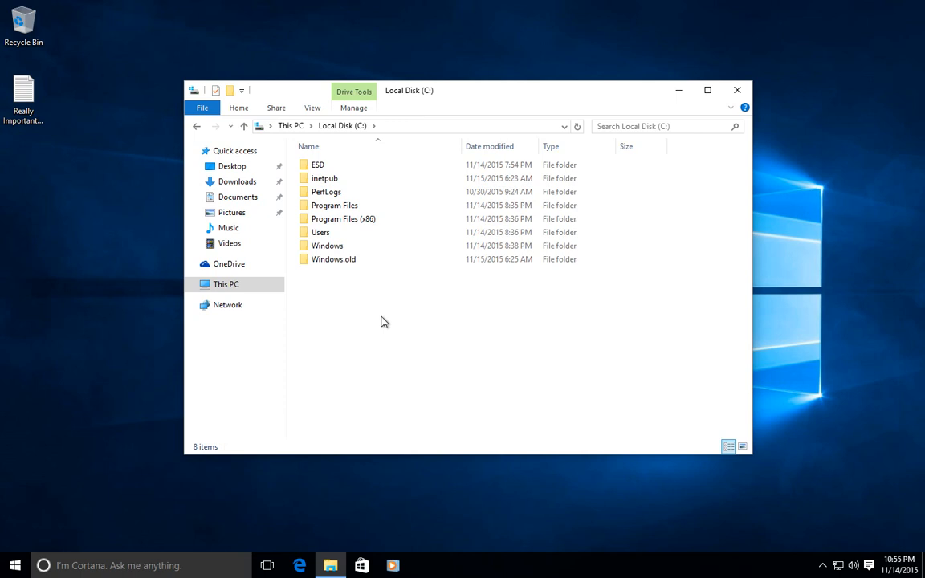
pyautogui.moveTo(350, 292)
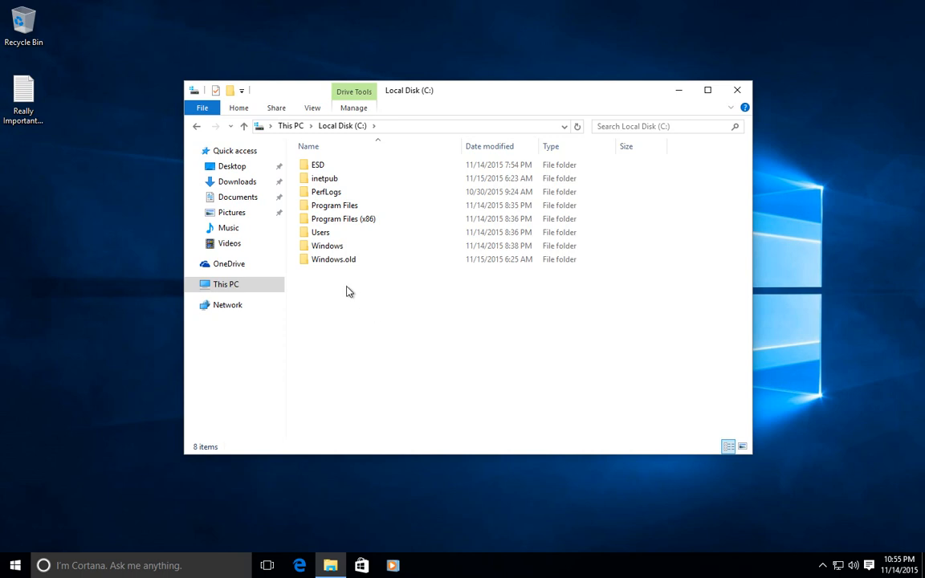
pyautogui.click(334, 258)
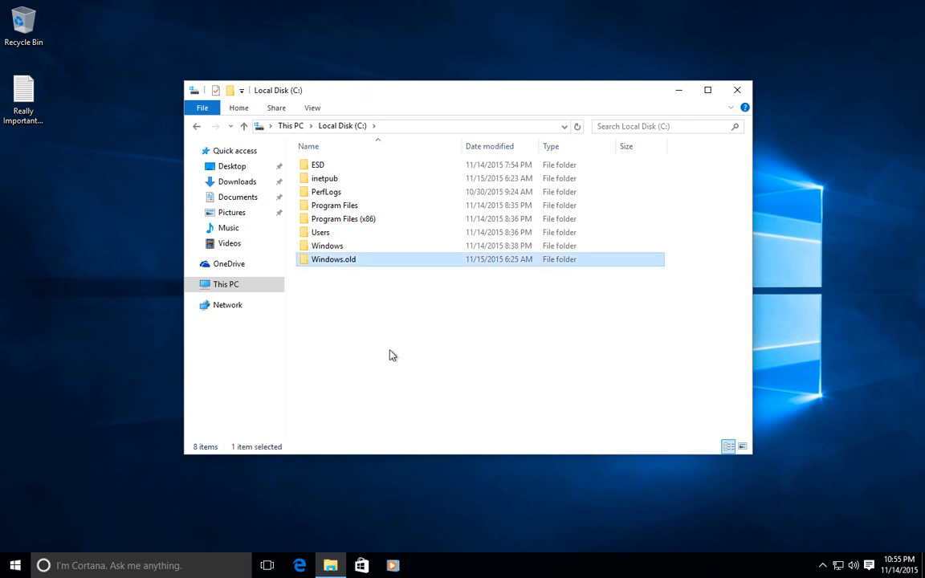
pyautogui.moveTo(462, 355)
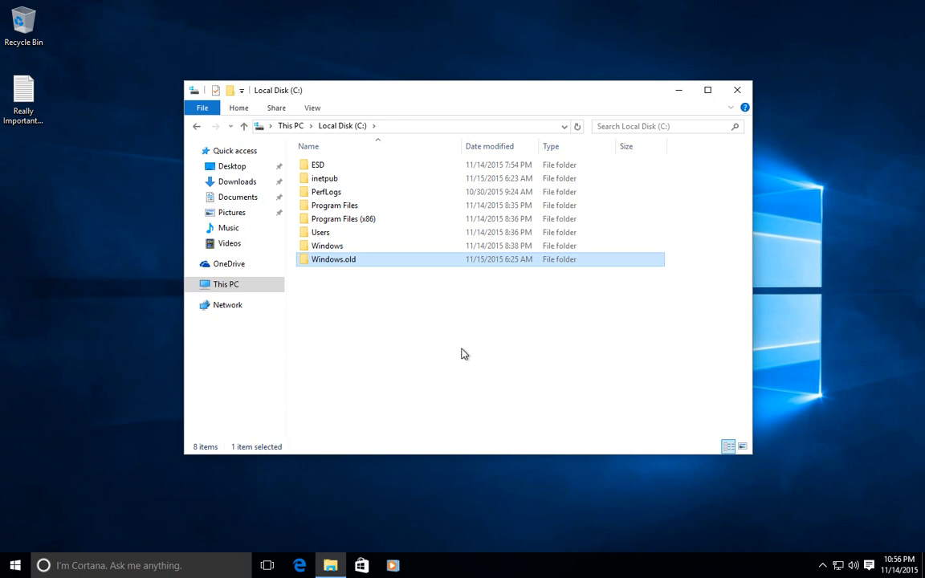
pyautogui.moveTo(334, 273)
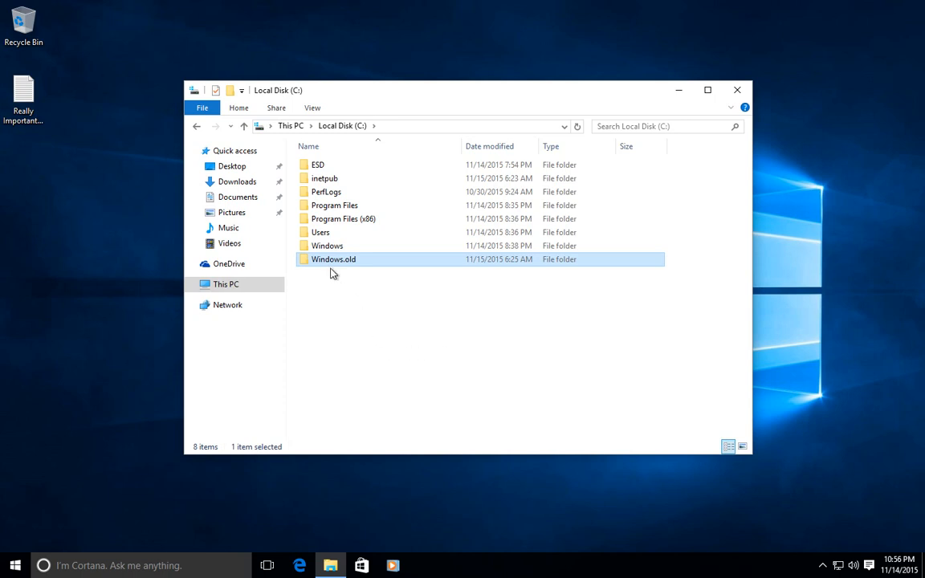
pyautogui.moveTo(334, 258)
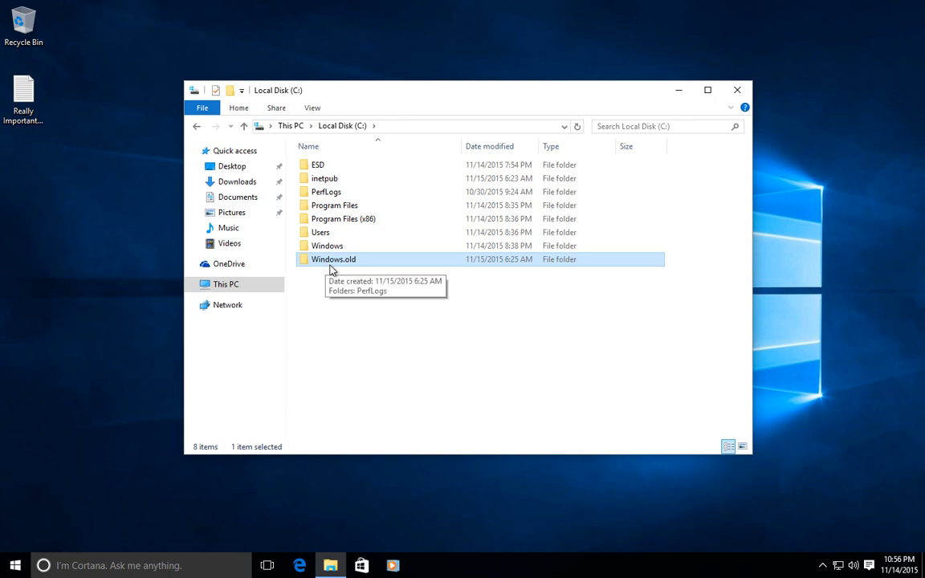
pyautogui.moveTo(371, 312)
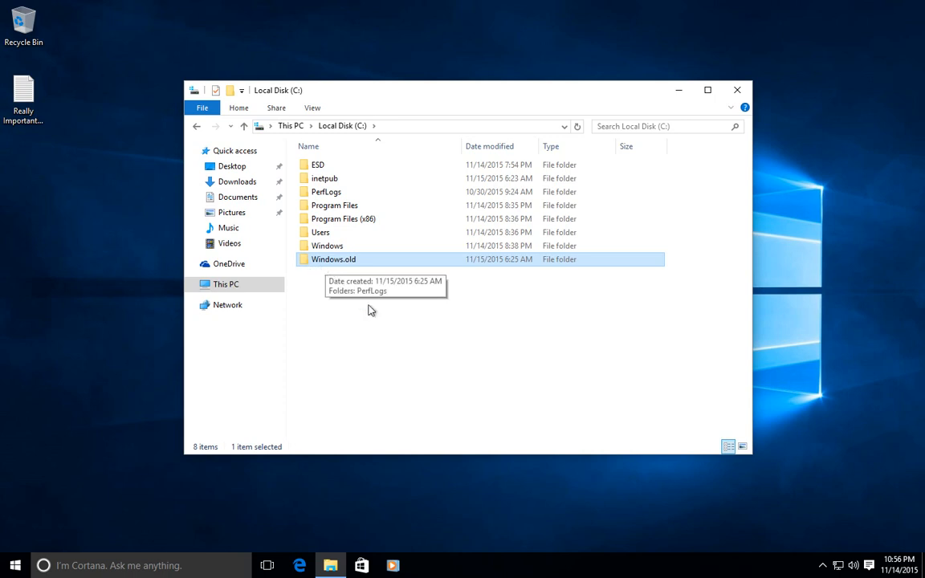
pyautogui.moveTo(323, 265)
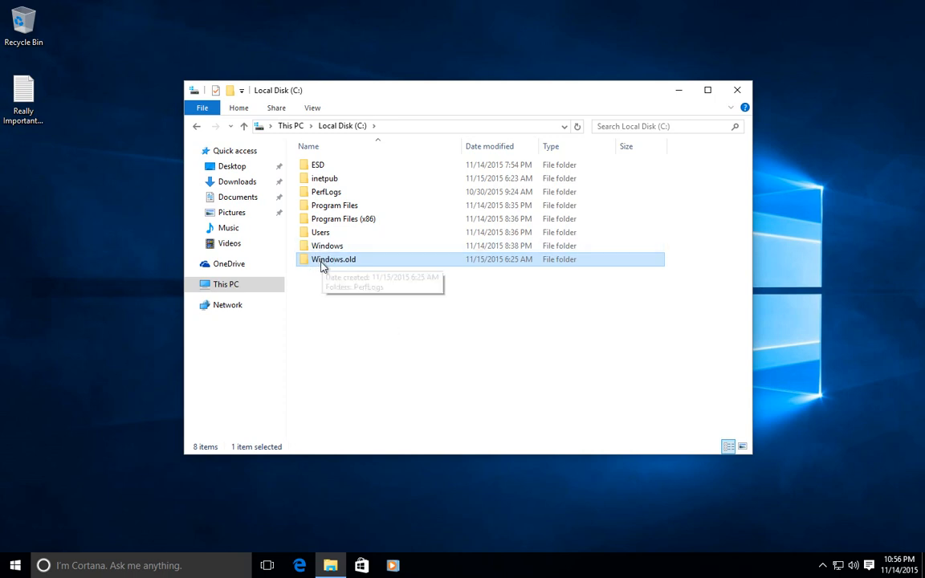
pyautogui.moveTo(350, 270)
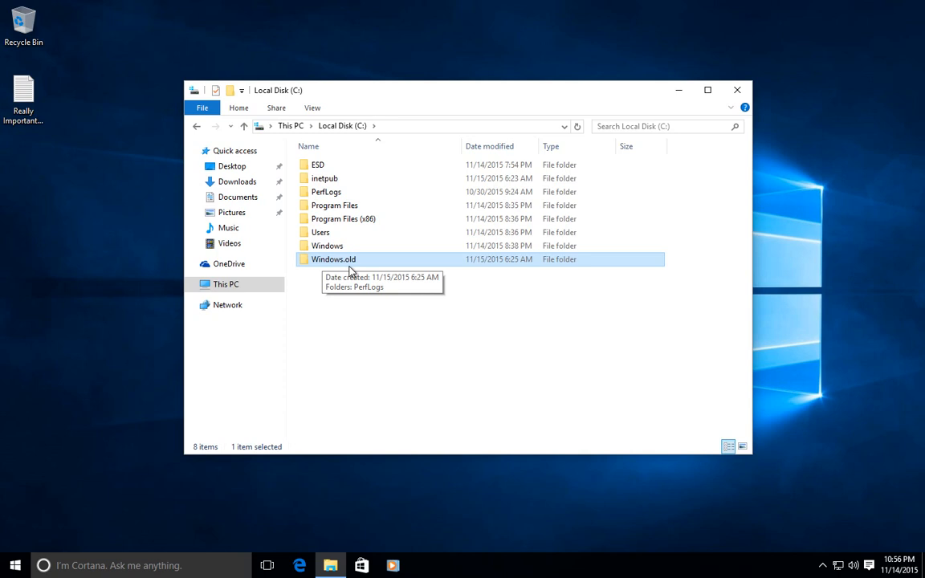
pyautogui.moveTo(13, 553)
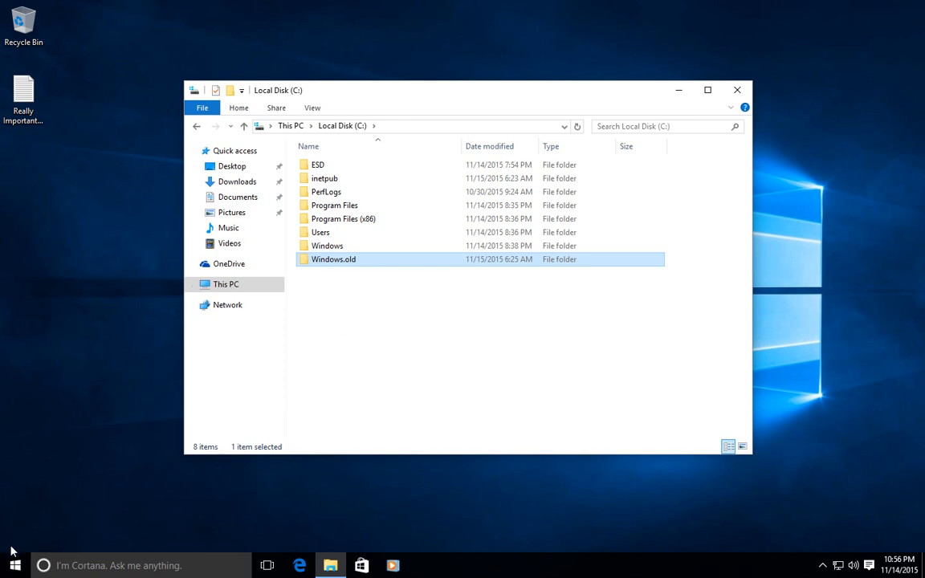
pyautogui.moveTo(142, 395)
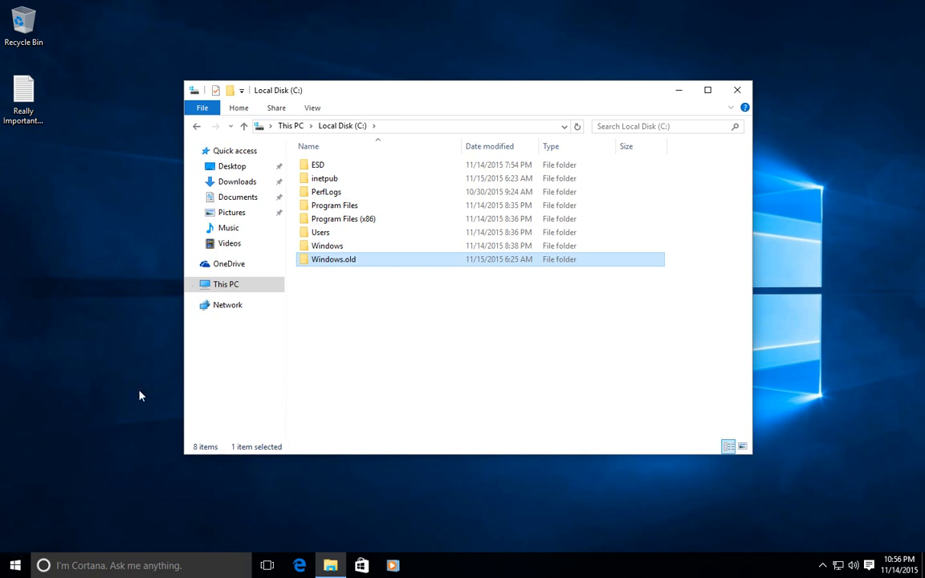
# Reach Update & Security in Settings from the Start menu
pyautogui.click(12, 566)
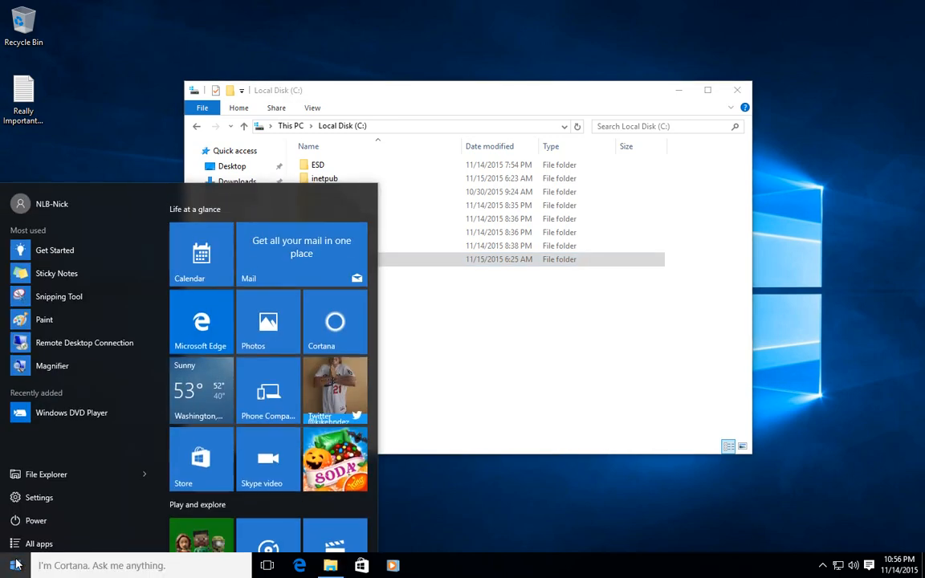
pyautogui.click(38, 498)
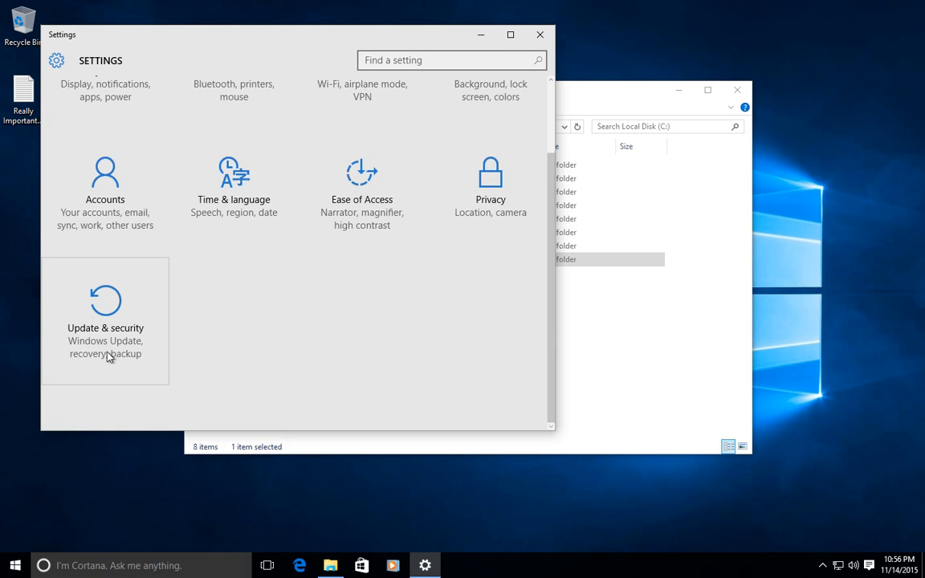
pyautogui.click(106, 327)
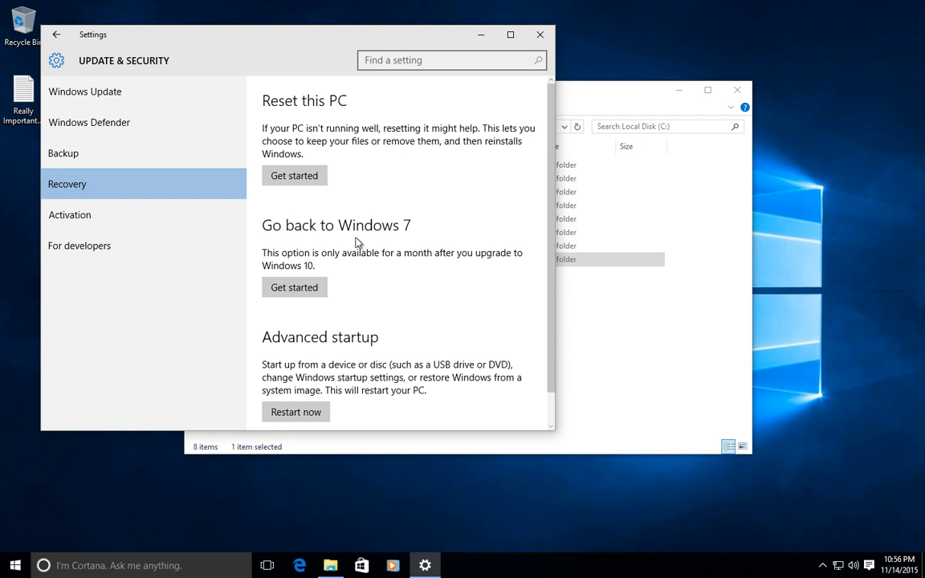
pyautogui.moveTo(411, 244)
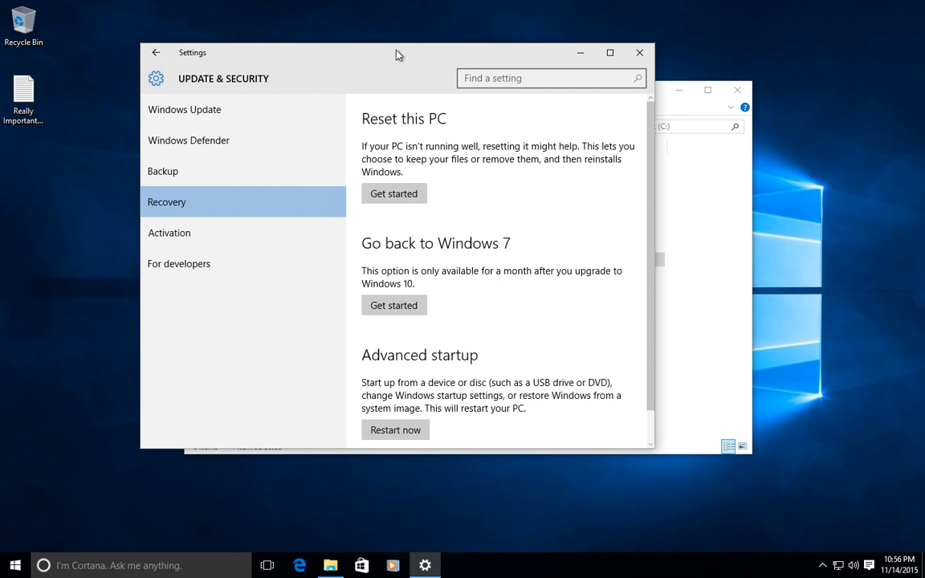
pyautogui.moveTo(395, 51); pyautogui.dragTo(391, 60)
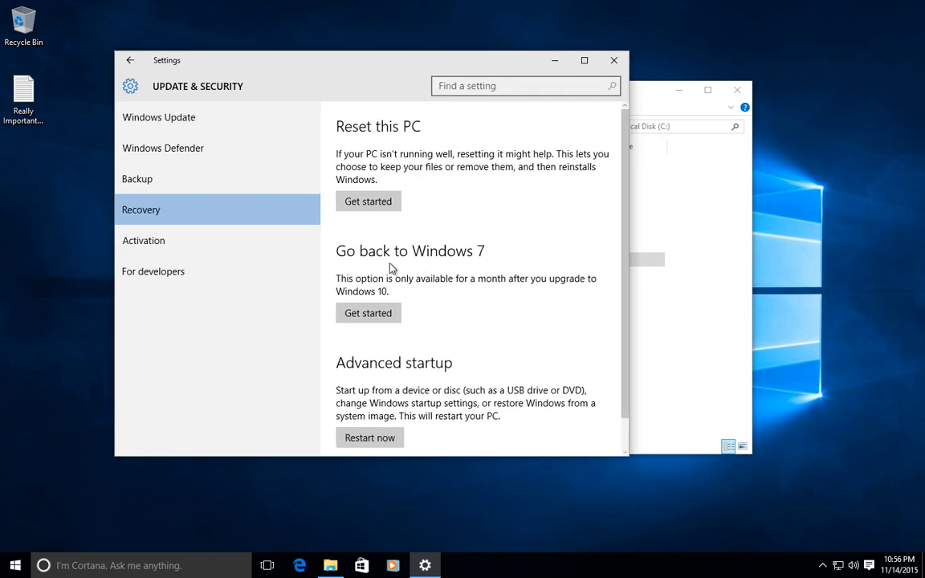
pyautogui.moveTo(463, 305)
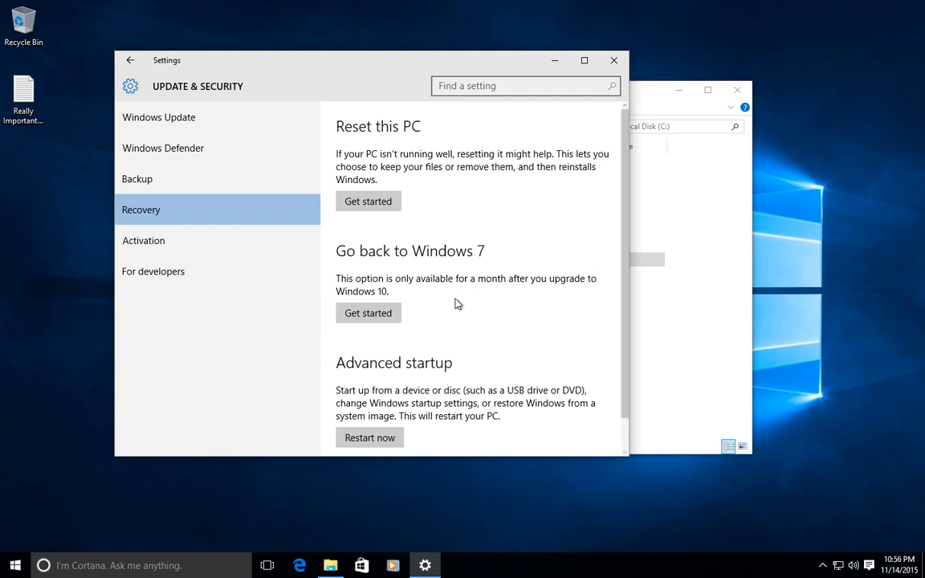
pyautogui.moveTo(462, 302)
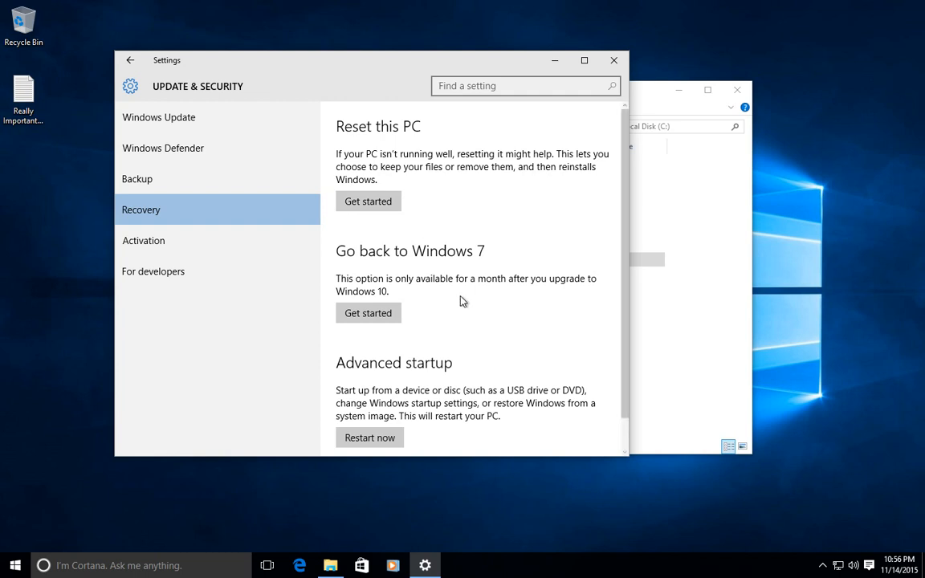
pyautogui.moveTo(434, 311)
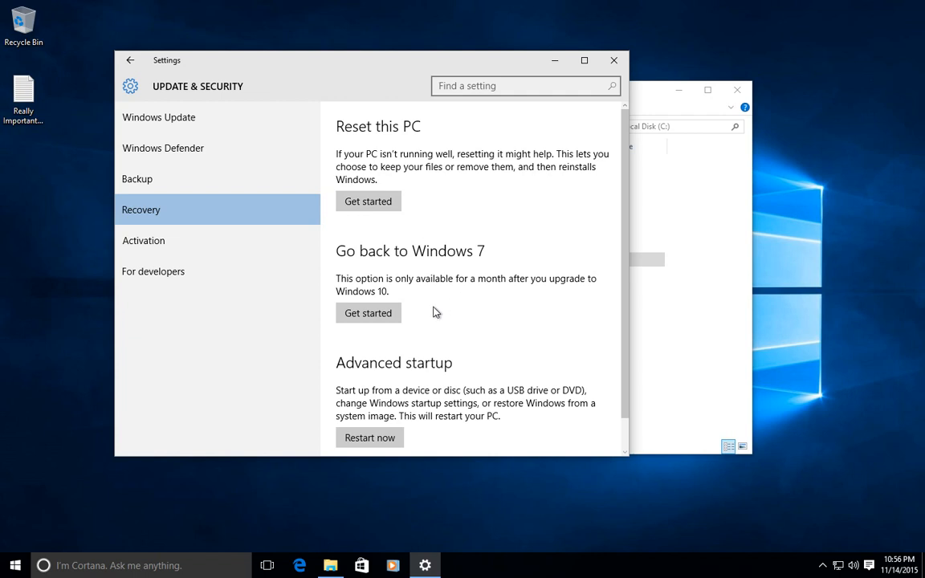
pyautogui.moveTo(160, 217)
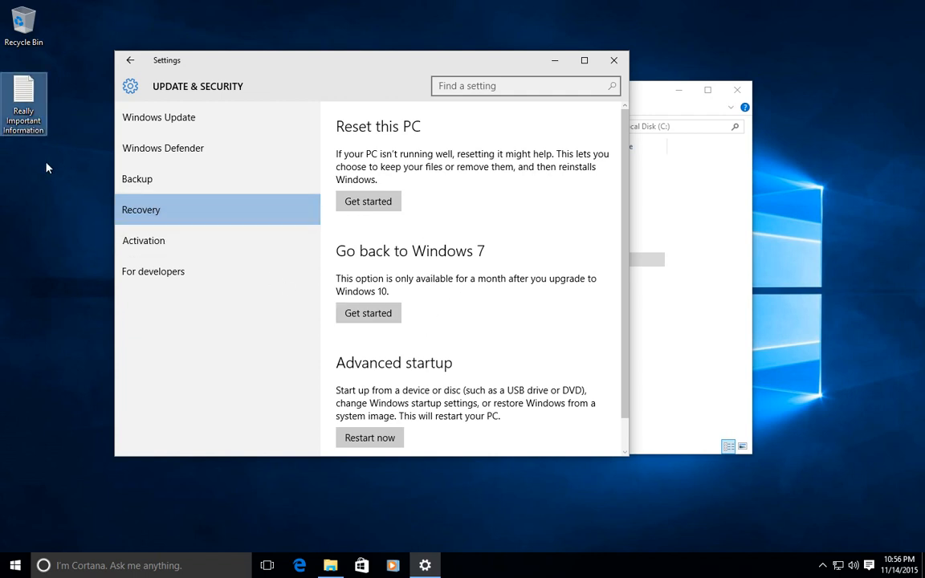
pyautogui.moveTo(50, 154)
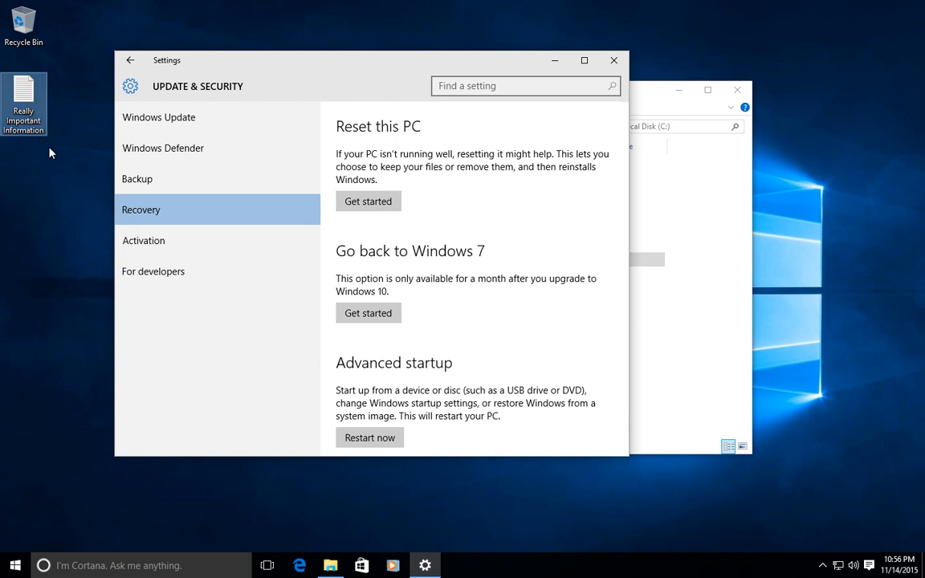
pyautogui.moveTo(505, 325)
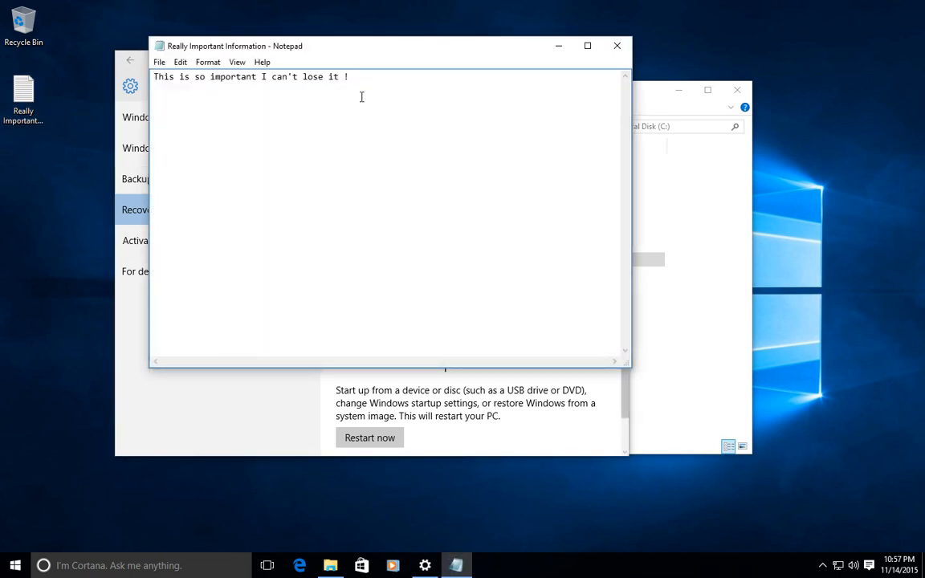
pyautogui.press('ctrl+a')
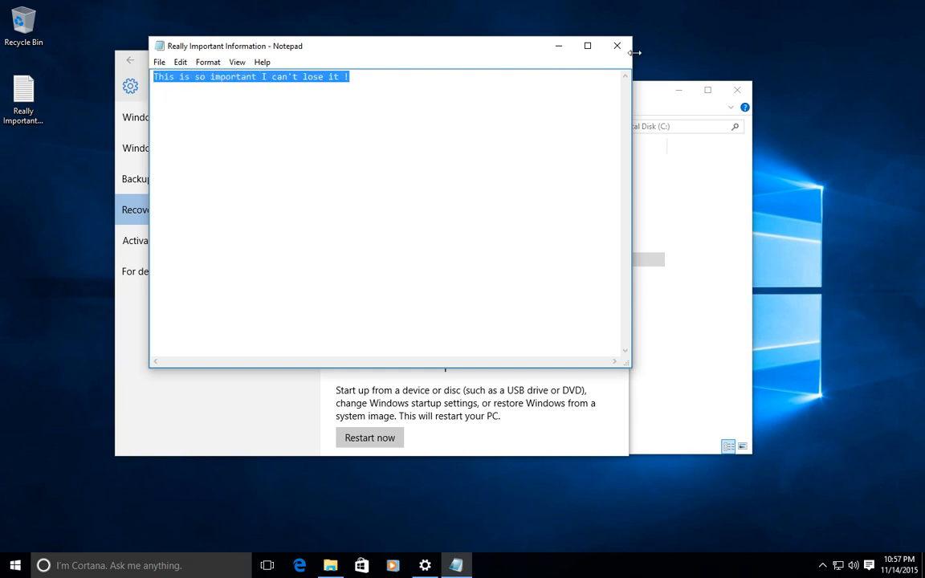
pyautogui.click(617, 45)
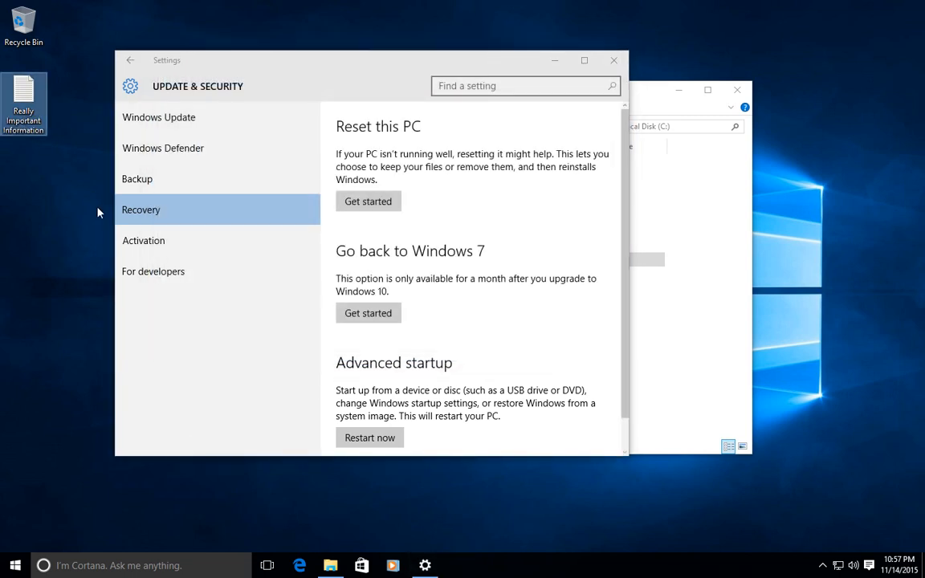
pyautogui.moveTo(87, 212)
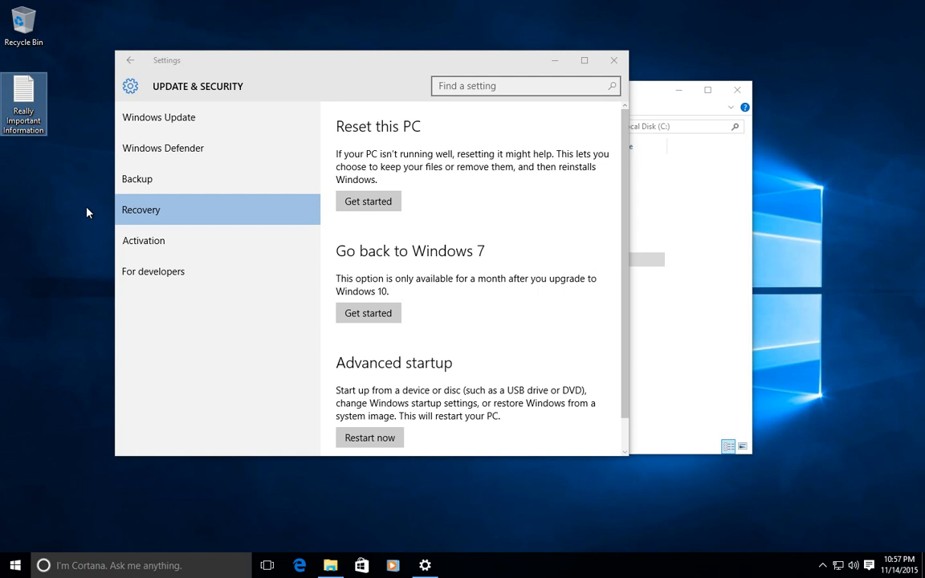
pyautogui.moveTo(449, 241)
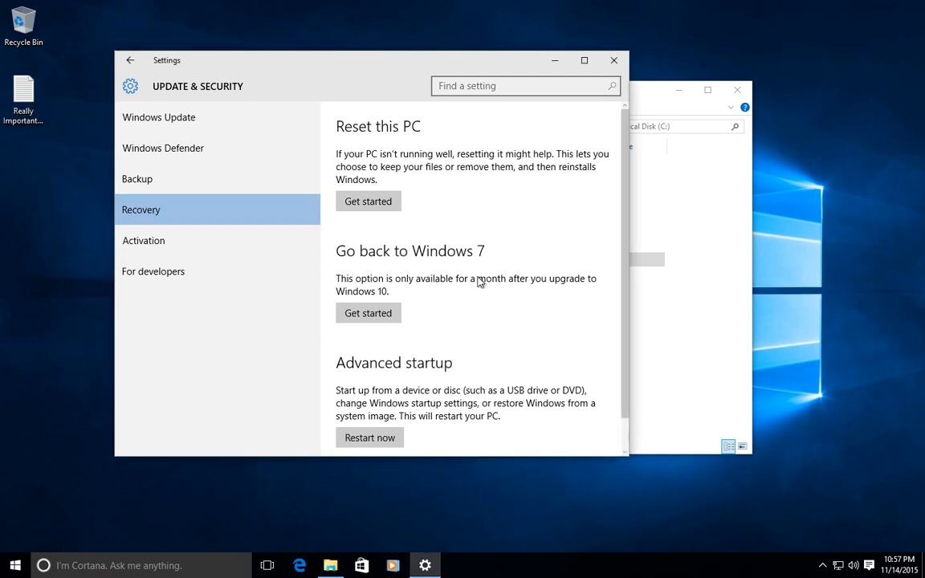
pyautogui.moveTo(501, 273)
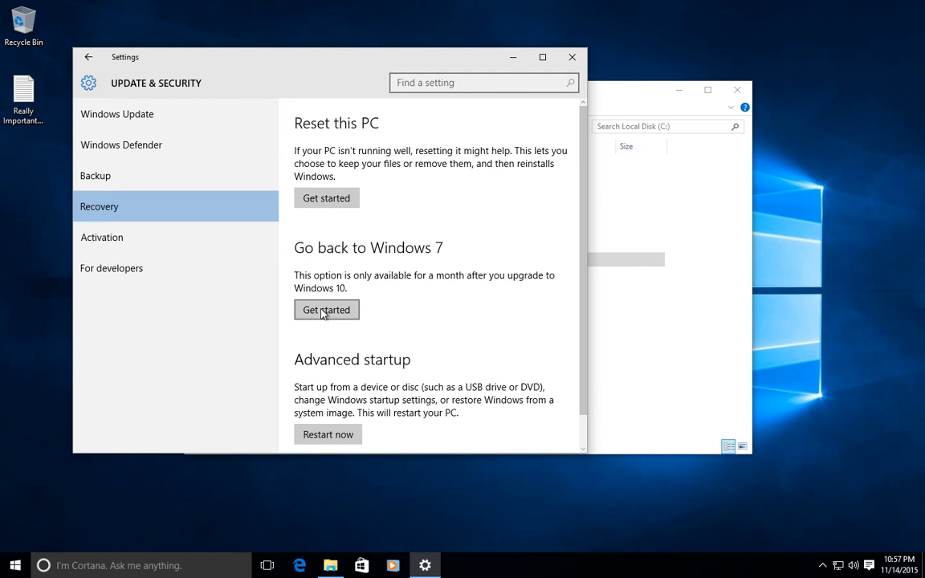
# Start Go back to Windows 7 and give 'My apps or devices don't work' as reason
pyautogui.click(326, 310)
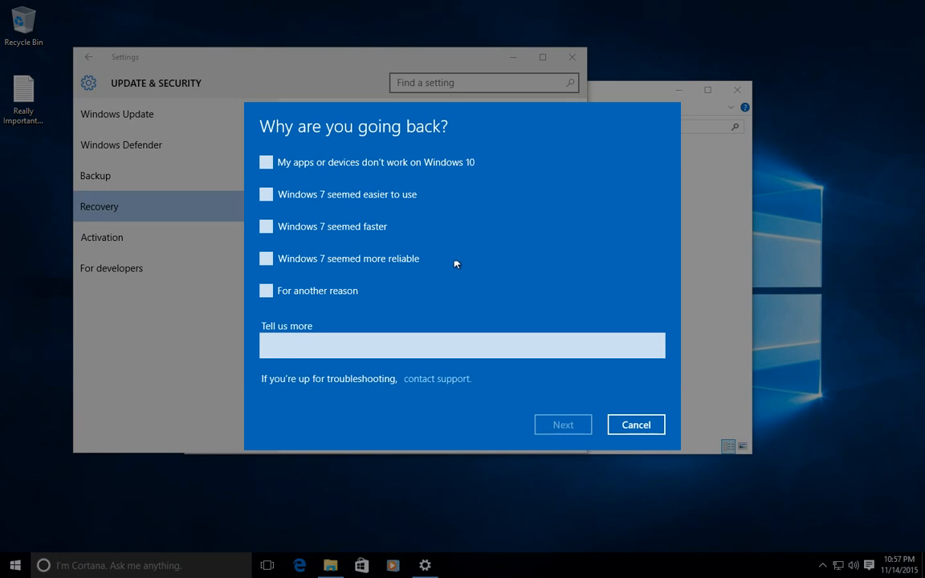
pyautogui.moveTo(371, 148)
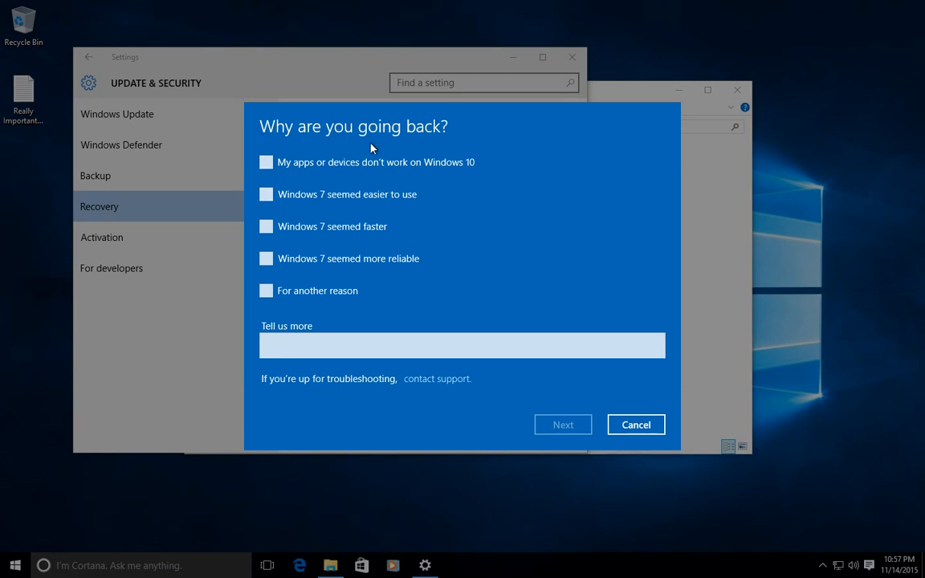
pyautogui.moveTo(378, 147)
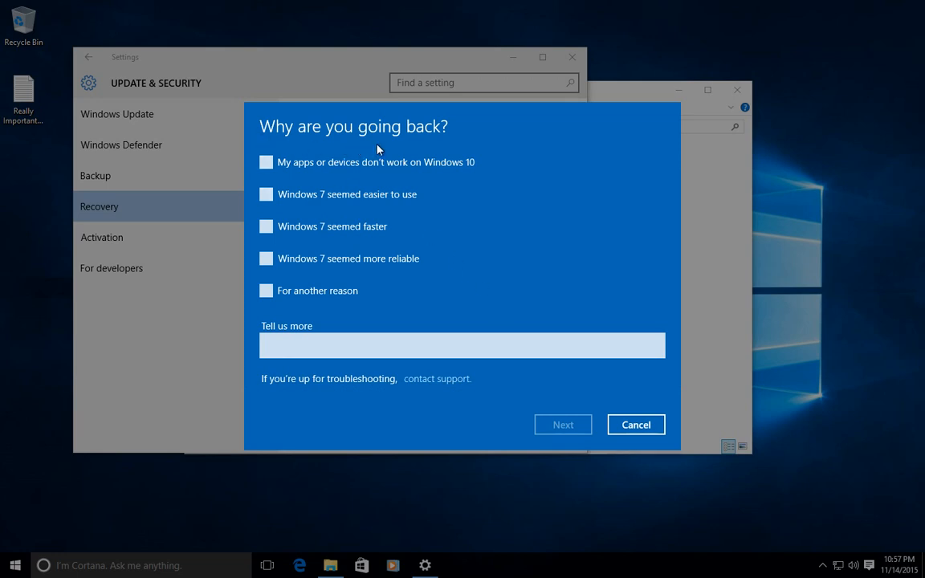
pyautogui.moveTo(473, 209)
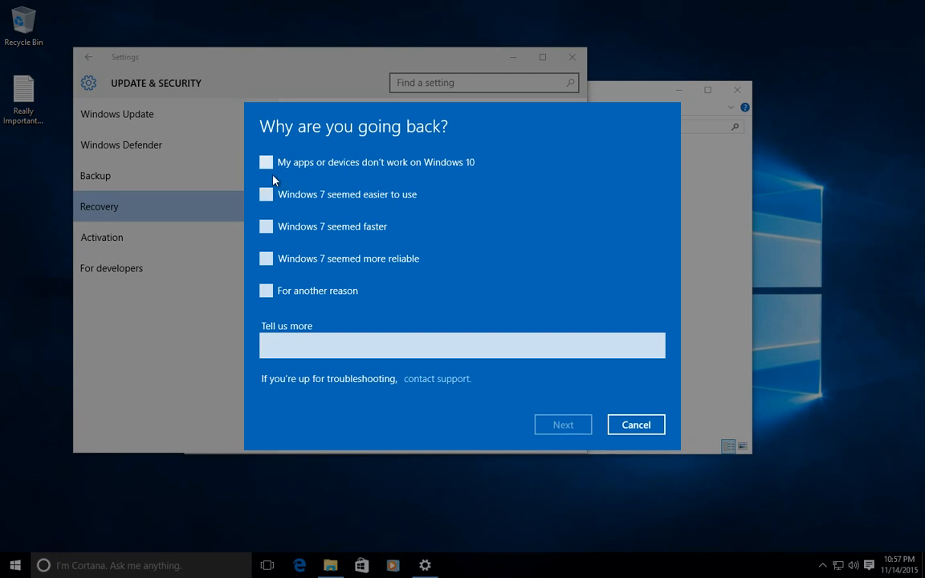
pyautogui.click(267, 161)
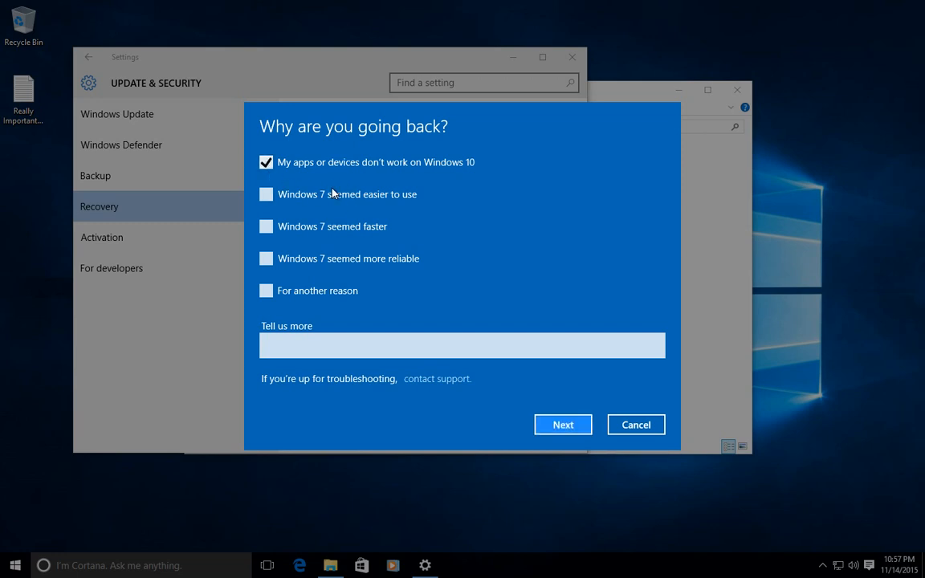
pyautogui.moveTo(346, 177)
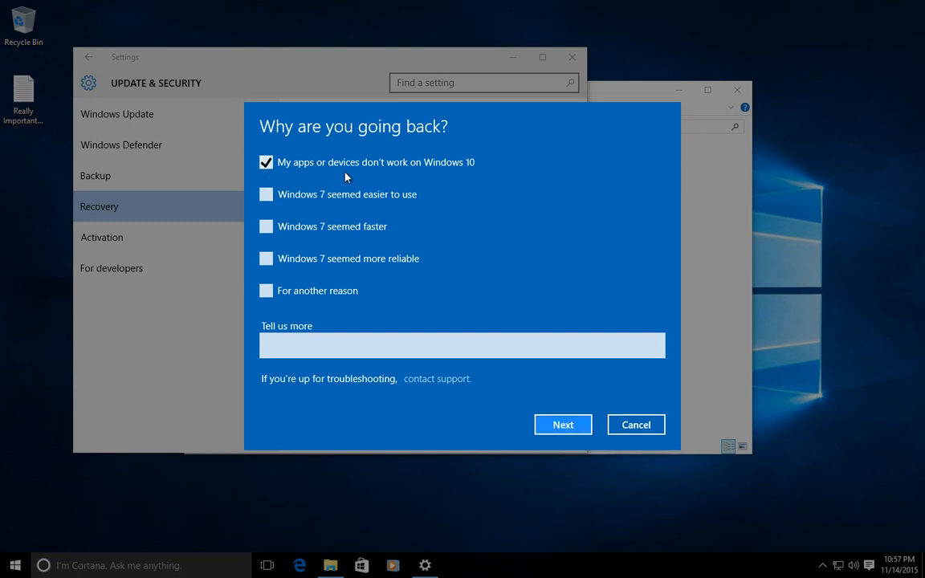
pyautogui.moveTo(502, 166)
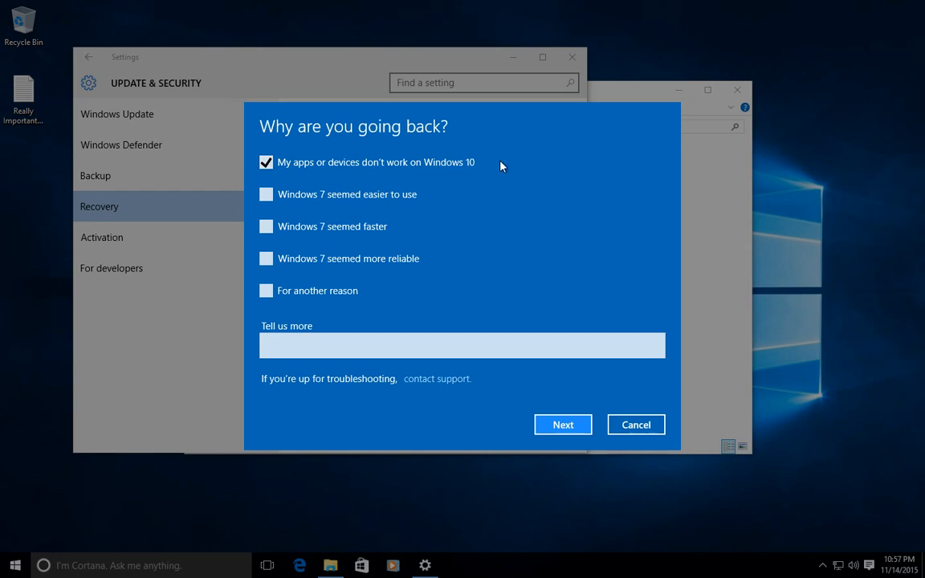
pyautogui.moveTo(562, 424)
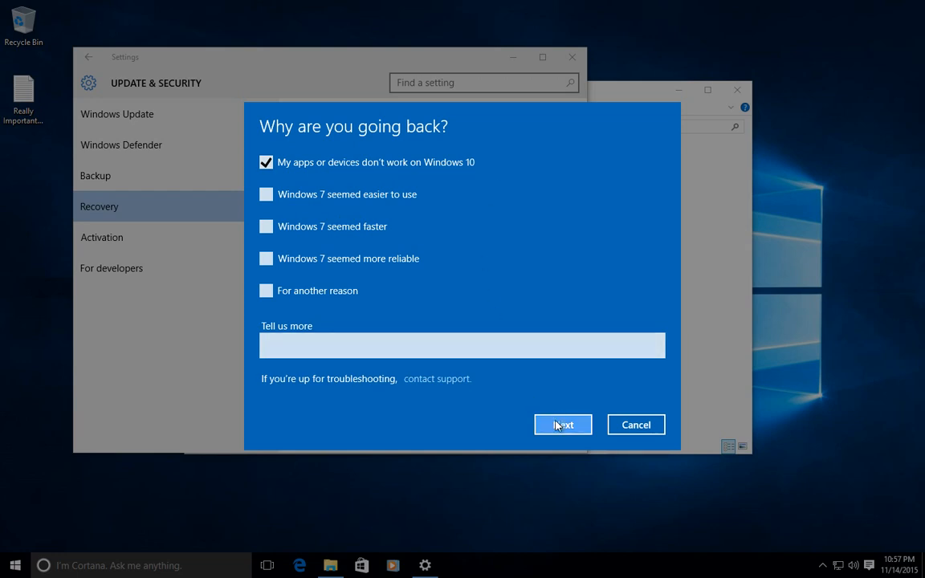
# Continue past the reason question to the Check for updates prompt
pyautogui.click(562, 424)
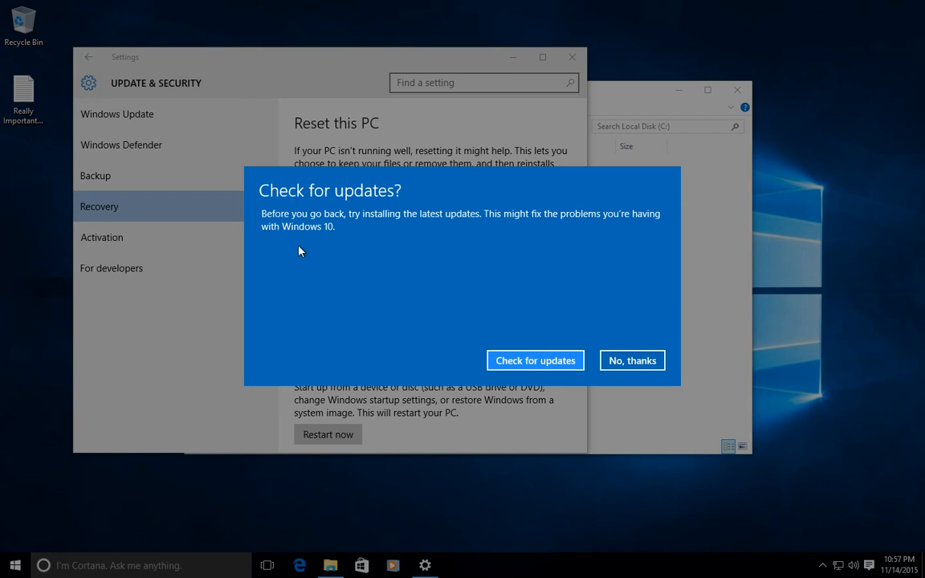
pyautogui.moveTo(276, 226)
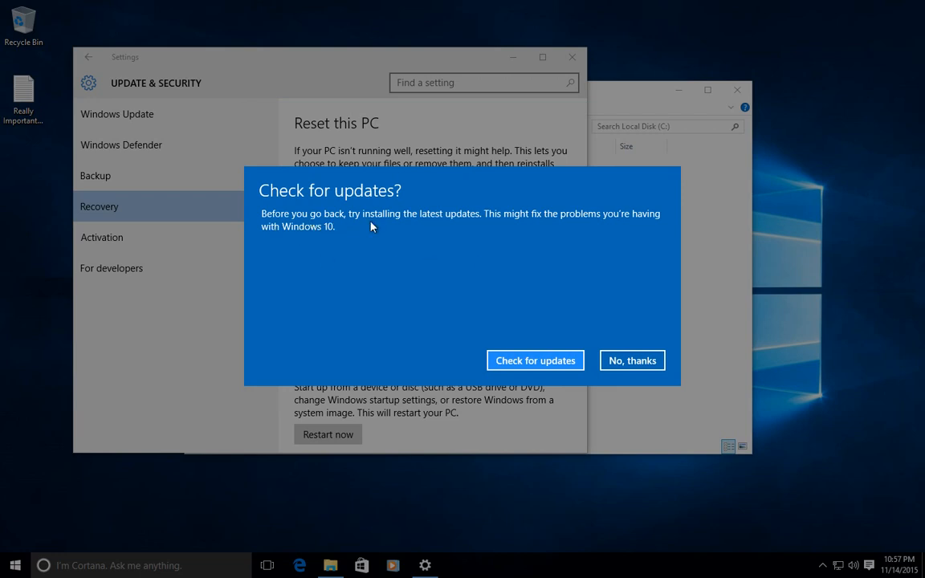
pyautogui.moveTo(482, 244)
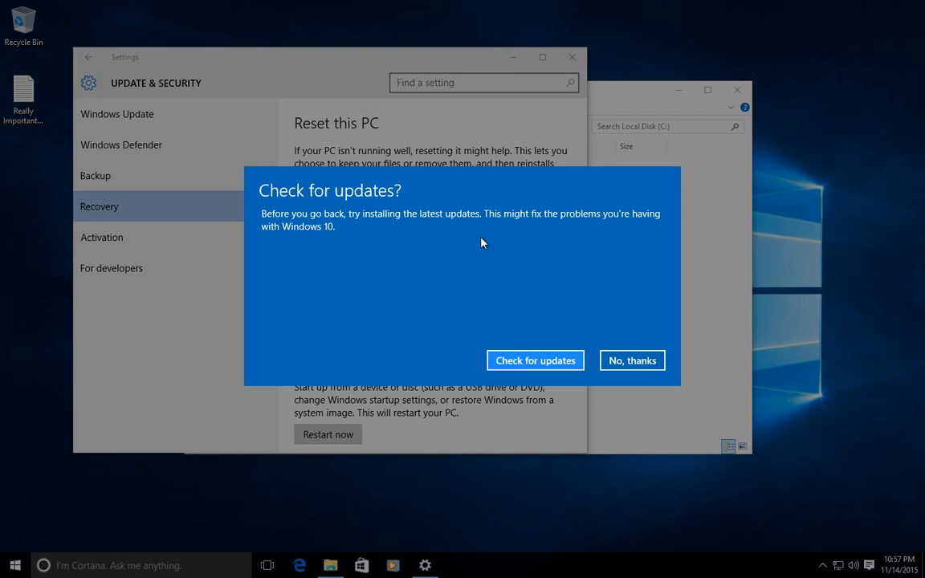
pyautogui.moveTo(495, 259)
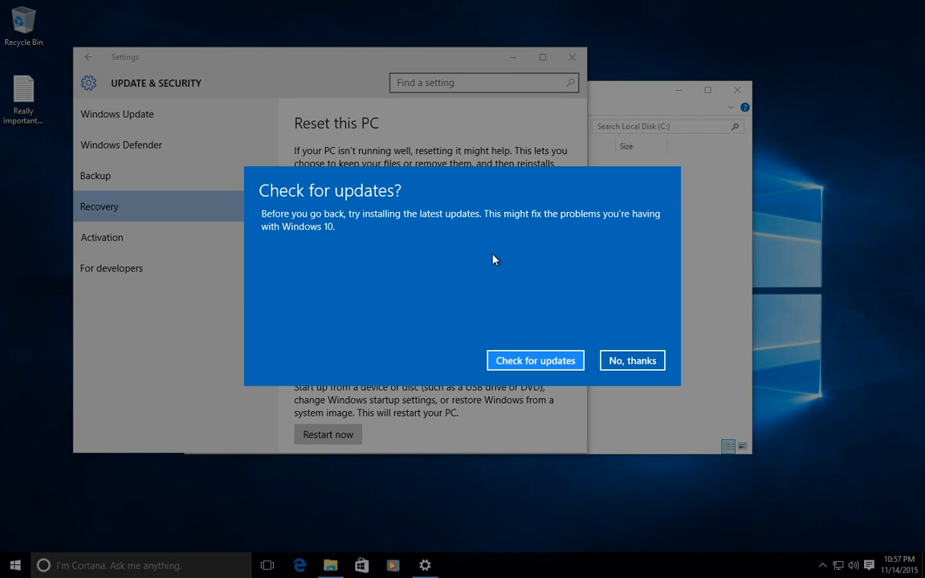
pyautogui.moveTo(485, 264)
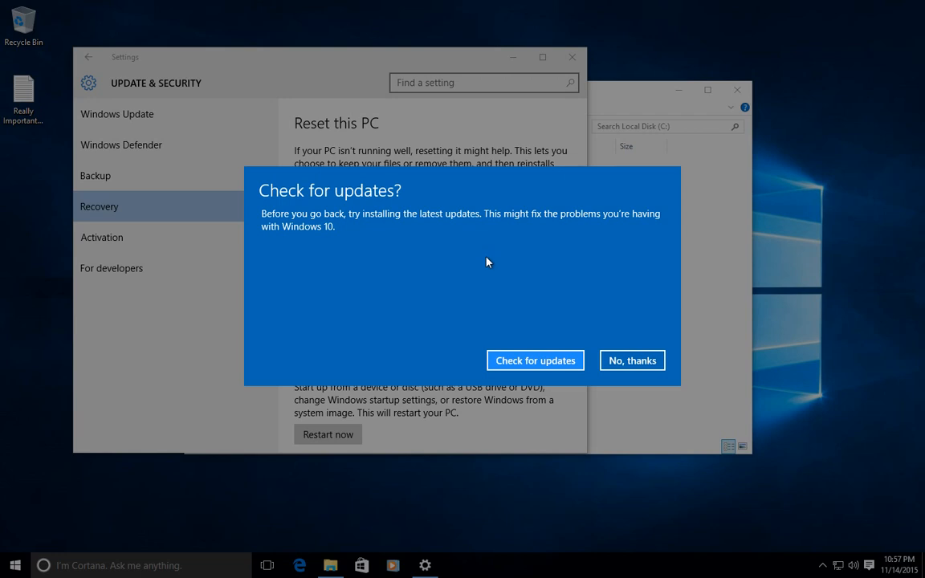
pyautogui.moveTo(461, 266)
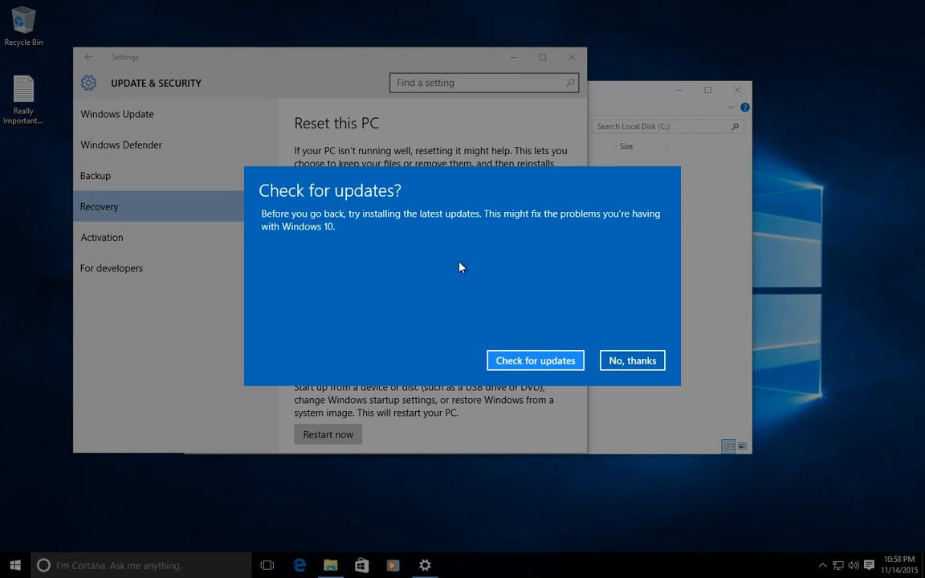
pyautogui.moveTo(437, 267)
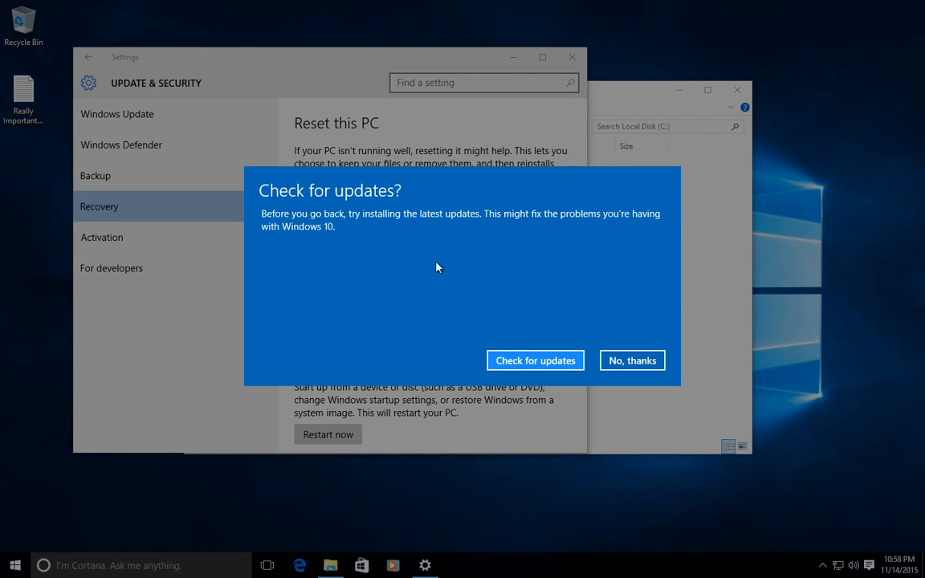
pyautogui.moveTo(551, 307)
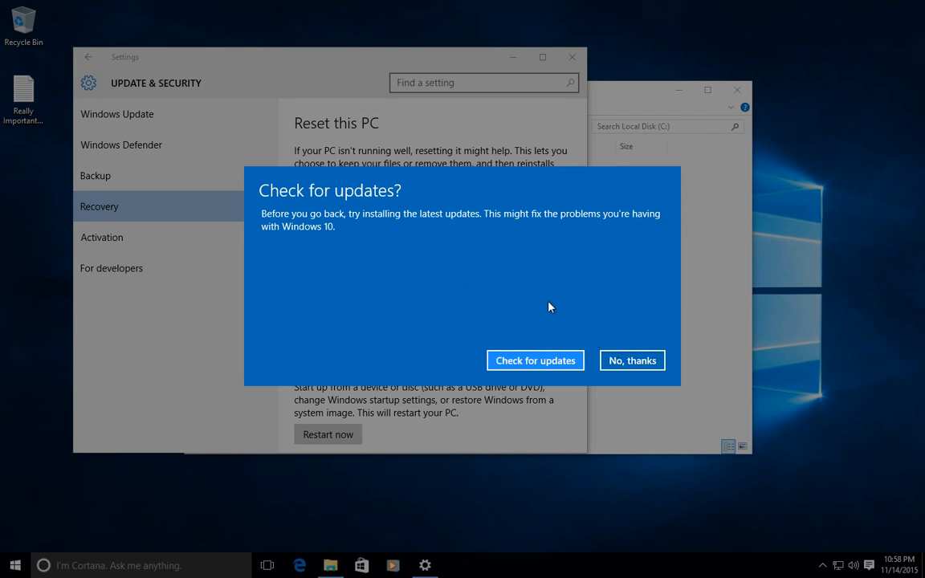
pyautogui.moveTo(601, 369)
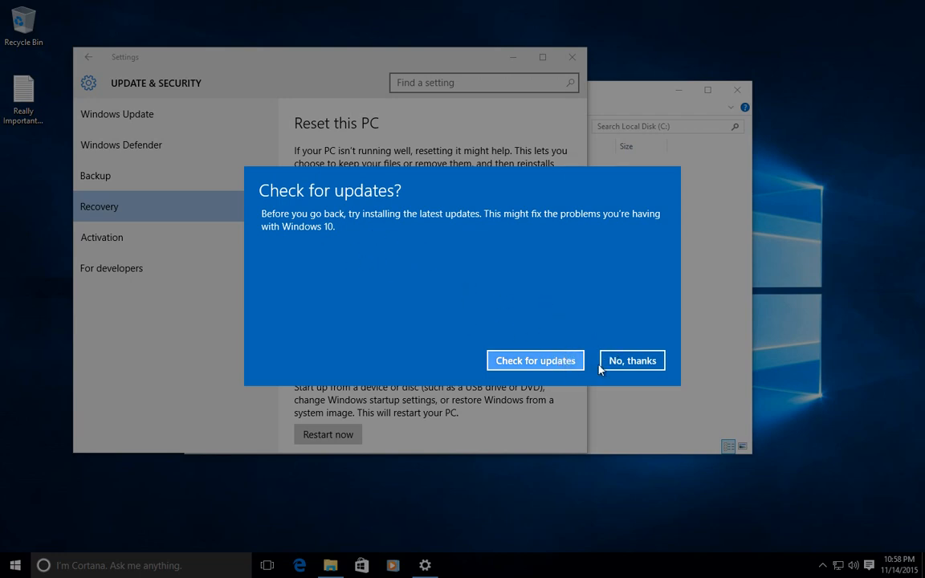
# Decline the update check with No, thanks and accept the What you need to know warnings
pyautogui.click(633, 360)
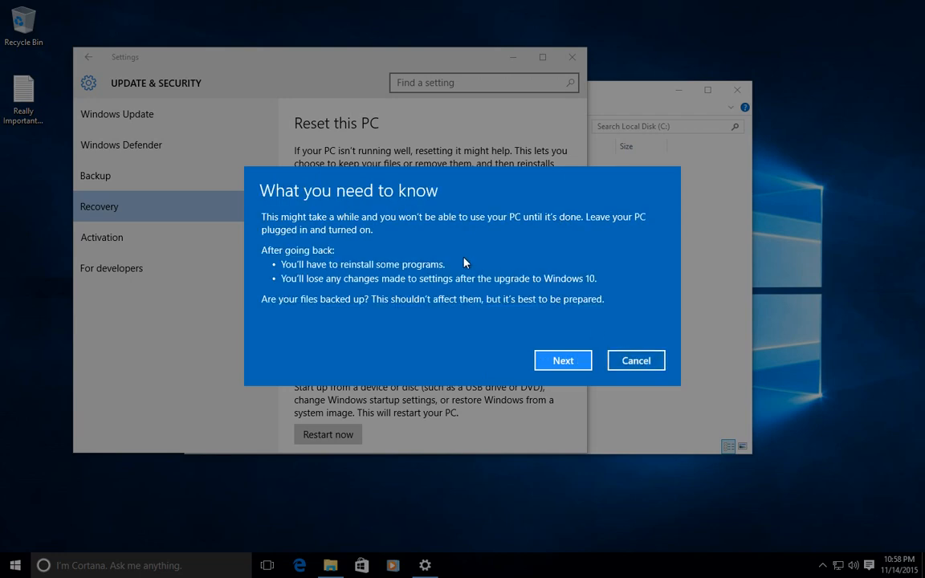
pyautogui.moveTo(280, 230)
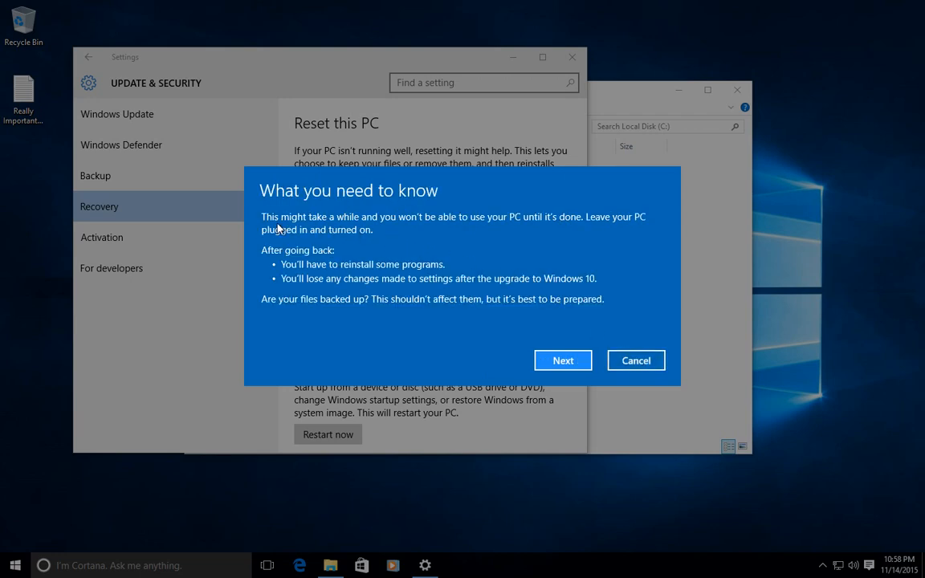
pyautogui.moveTo(296, 265)
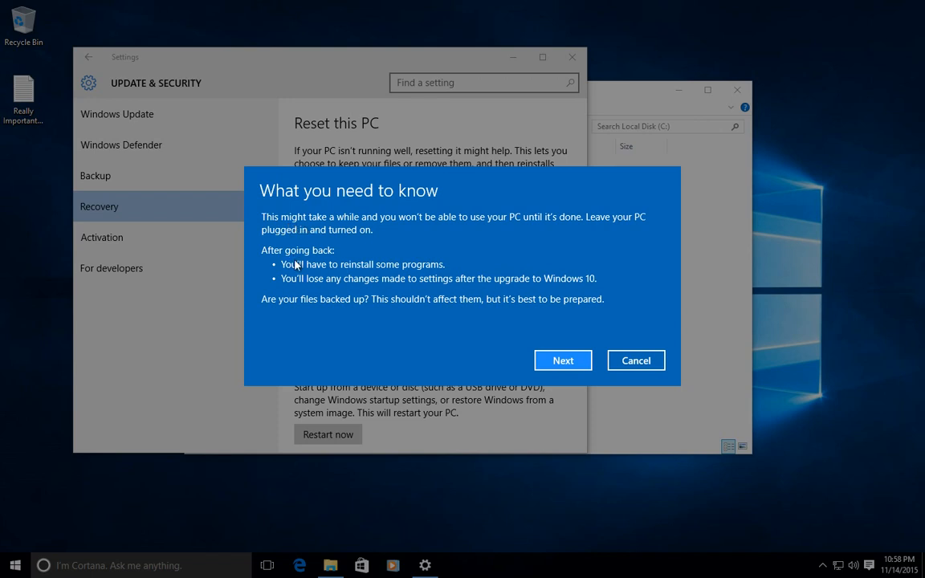
pyautogui.moveTo(309, 279)
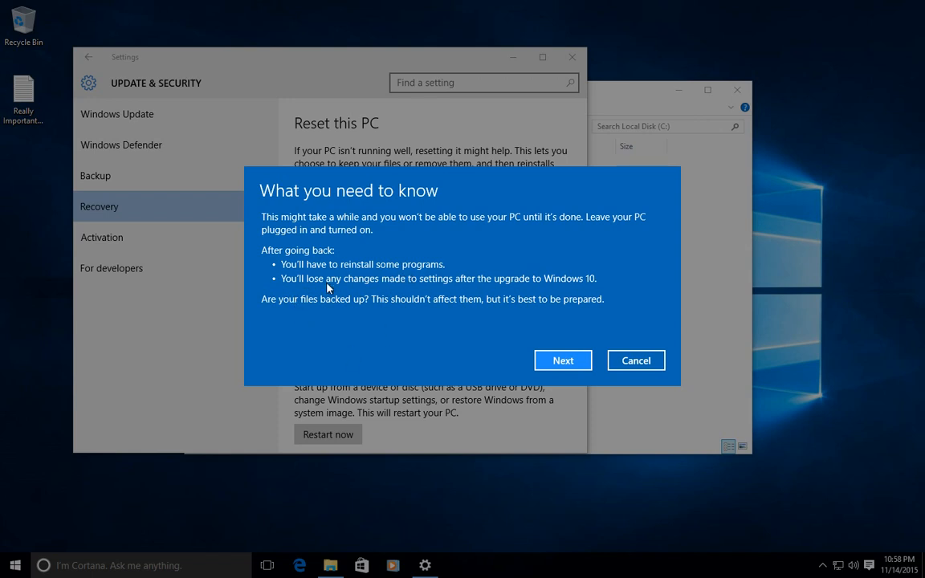
pyautogui.moveTo(501, 294)
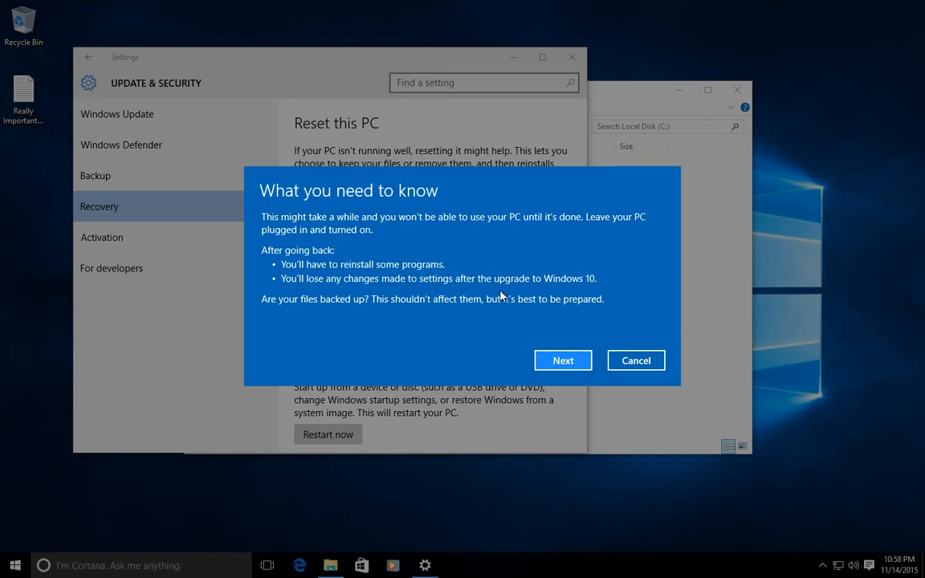
pyautogui.moveTo(411, 337)
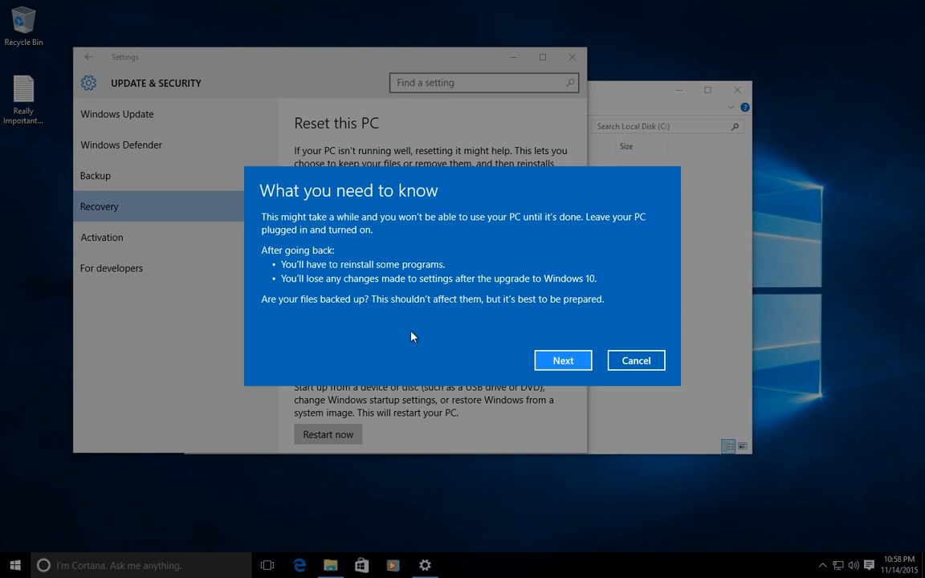
pyautogui.moveTo(300, 321)
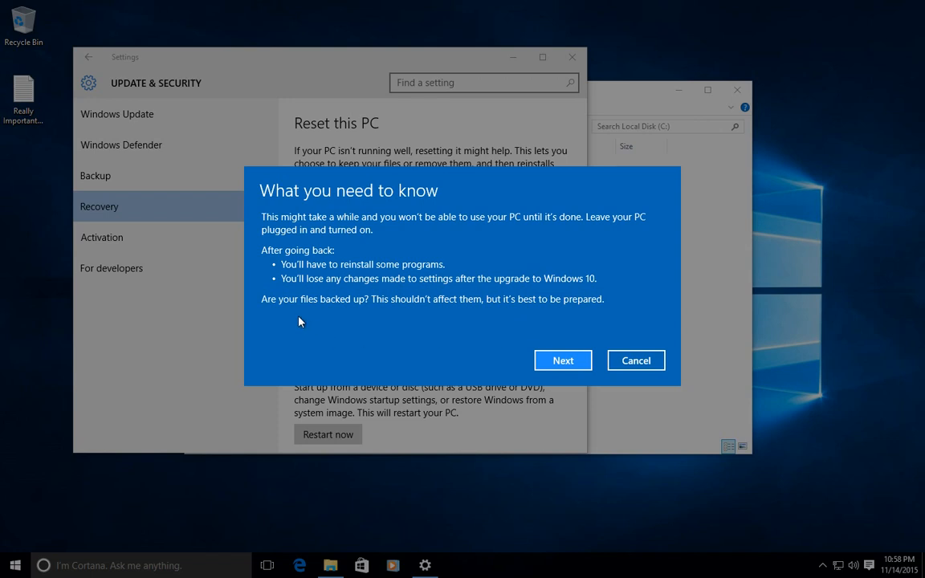
pyautogui.moveTo(321, 311)
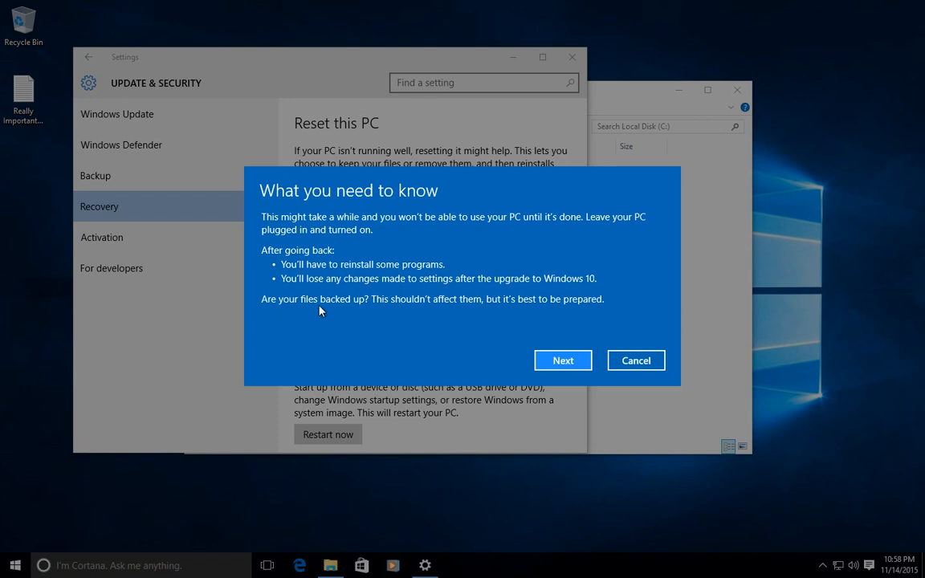
pyautogui.moveTo(366, 315)
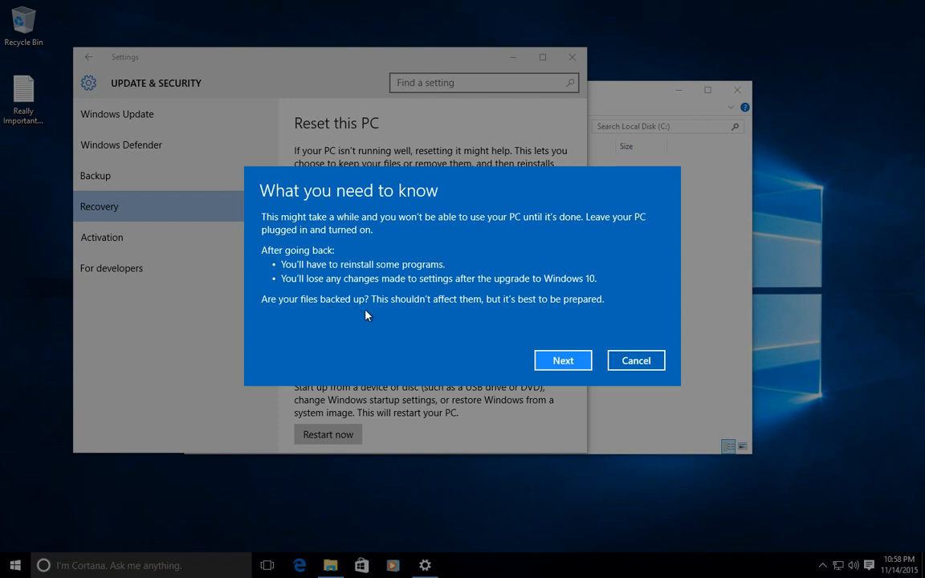
pyautogui.moveTo(405, 312)
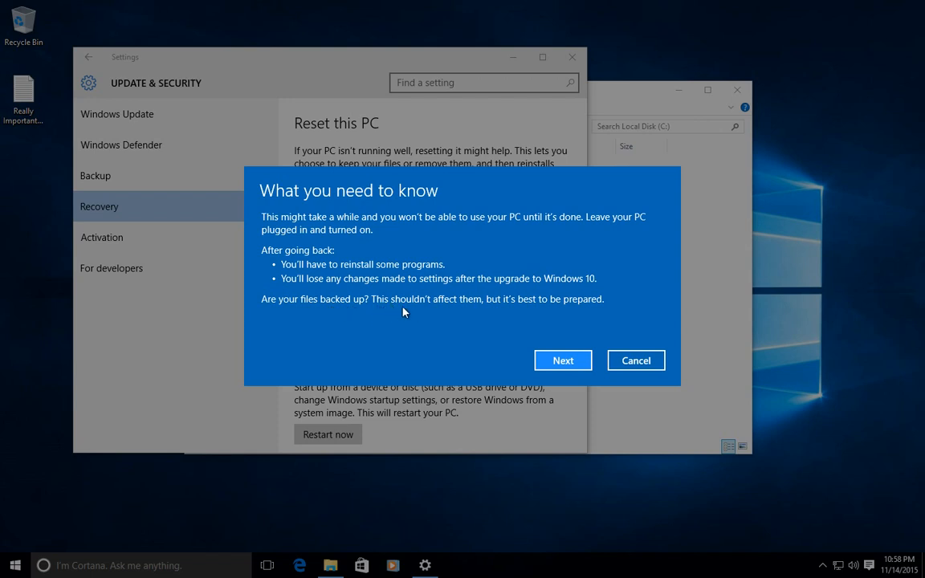
pyautogui.moveTo(463, 311)
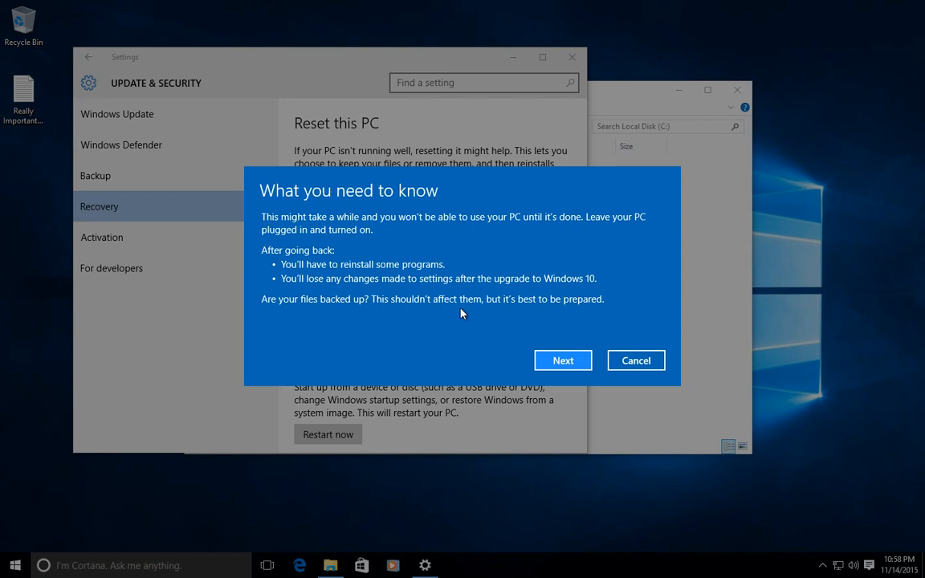
pyautogui.moveTo(598, 315)
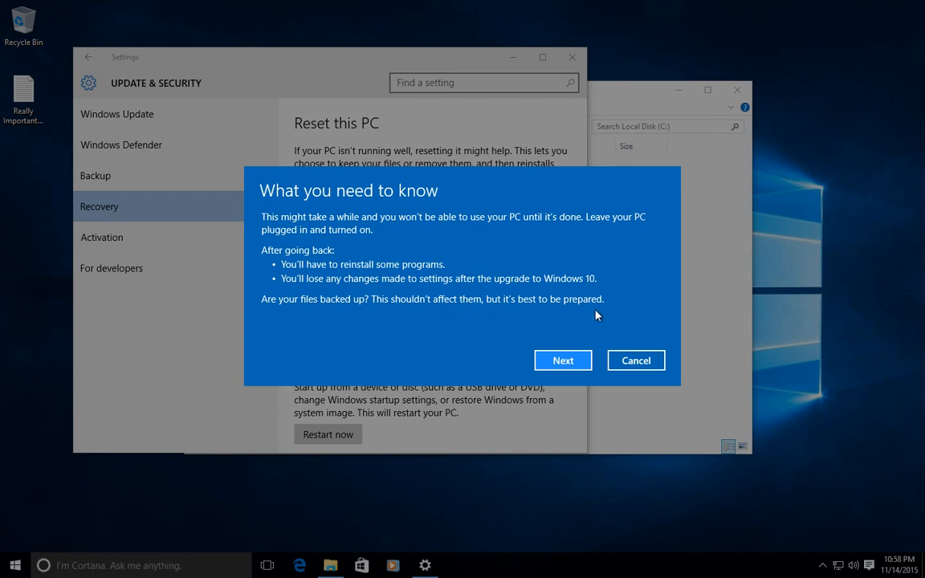
pyautogui.moveTo(78, 91)
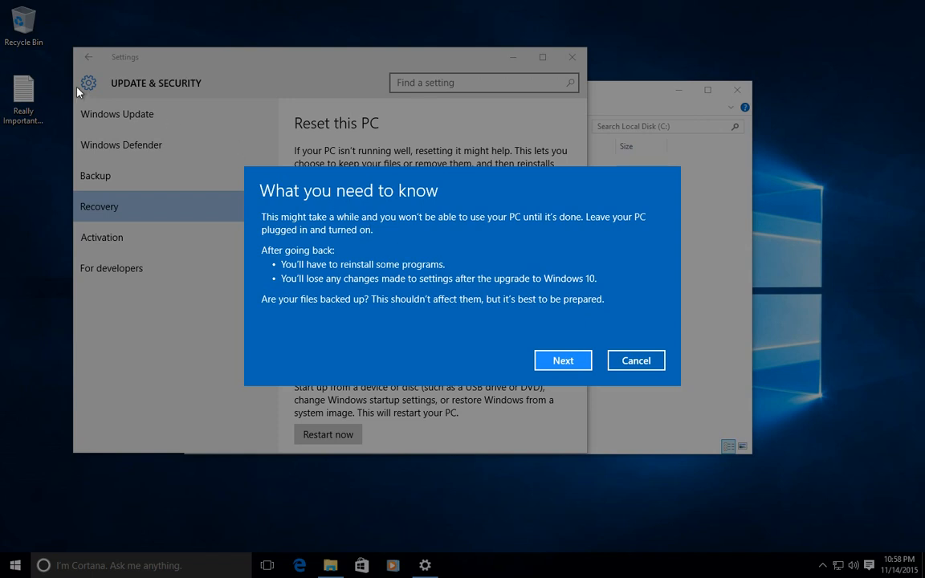
pyautogui.moveTo(48, 221)
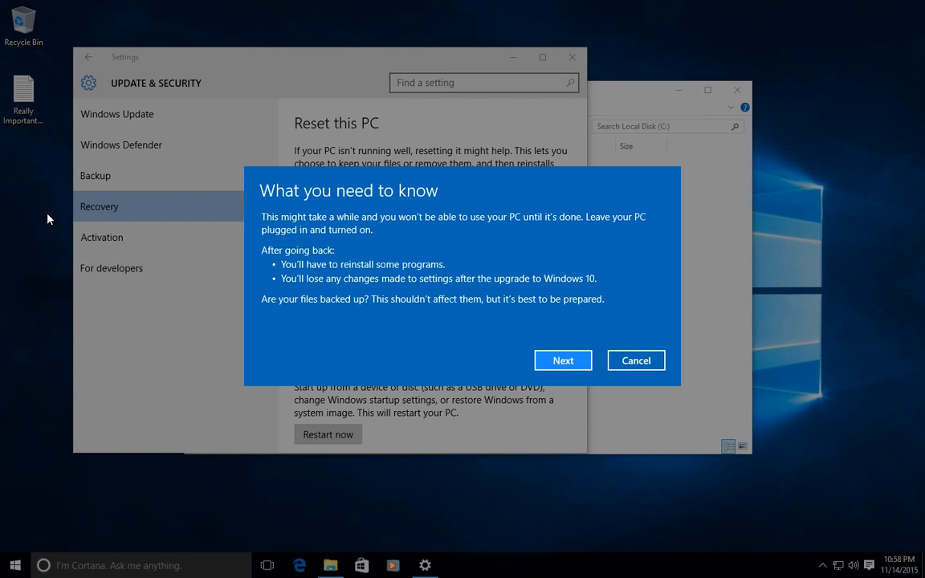
pyautogui.moveTo(482, 193)
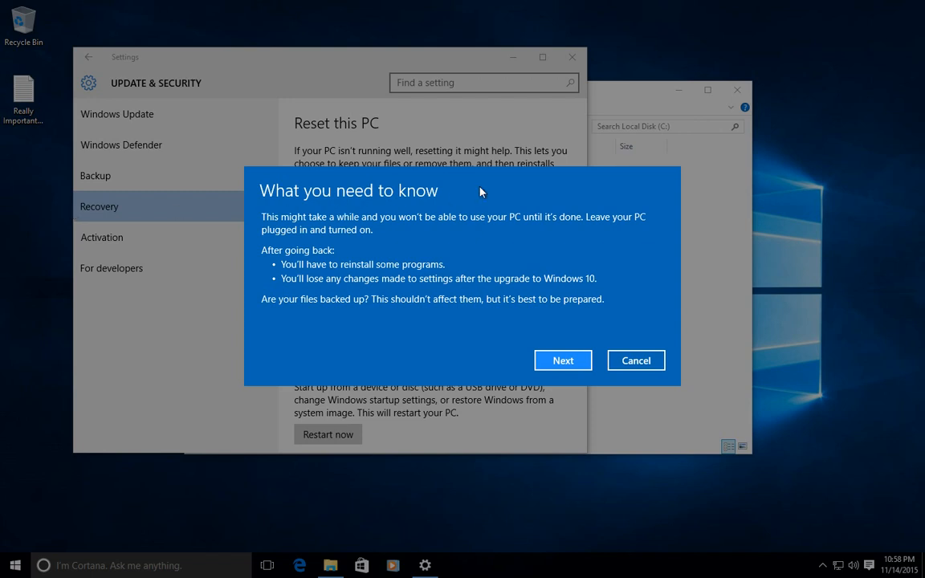
pyautogui.moveTo(534, 260)
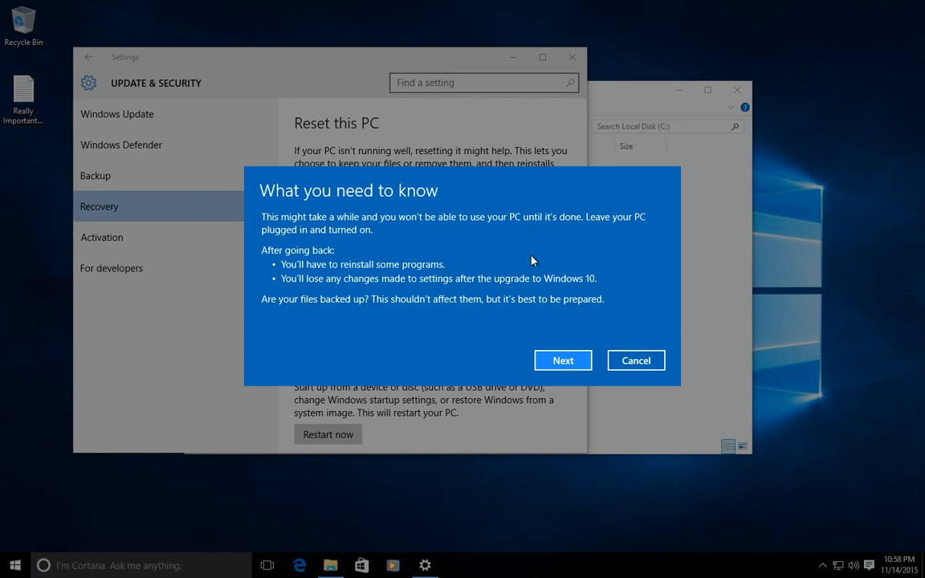
pyautogui.moveTo(579, 379)
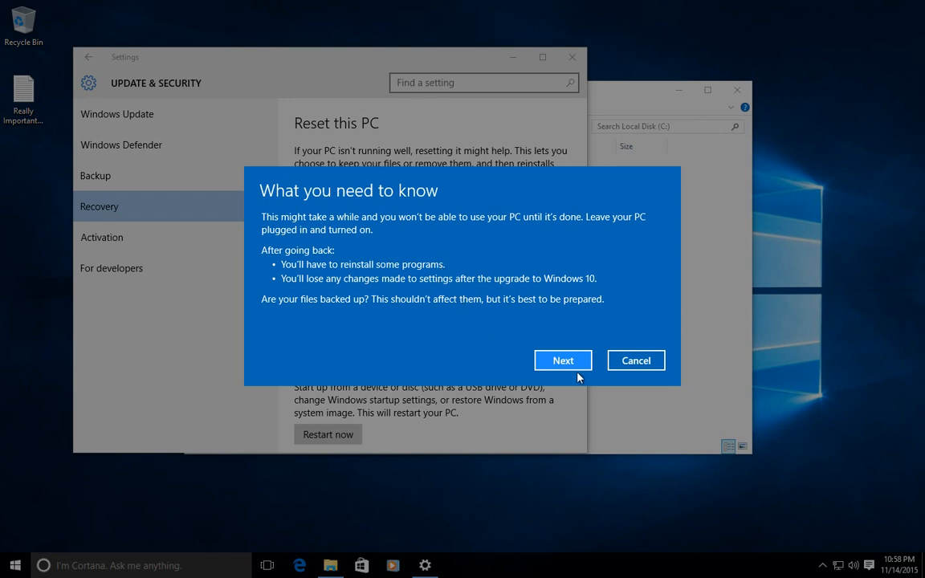
pyautogui.click(562, 360)
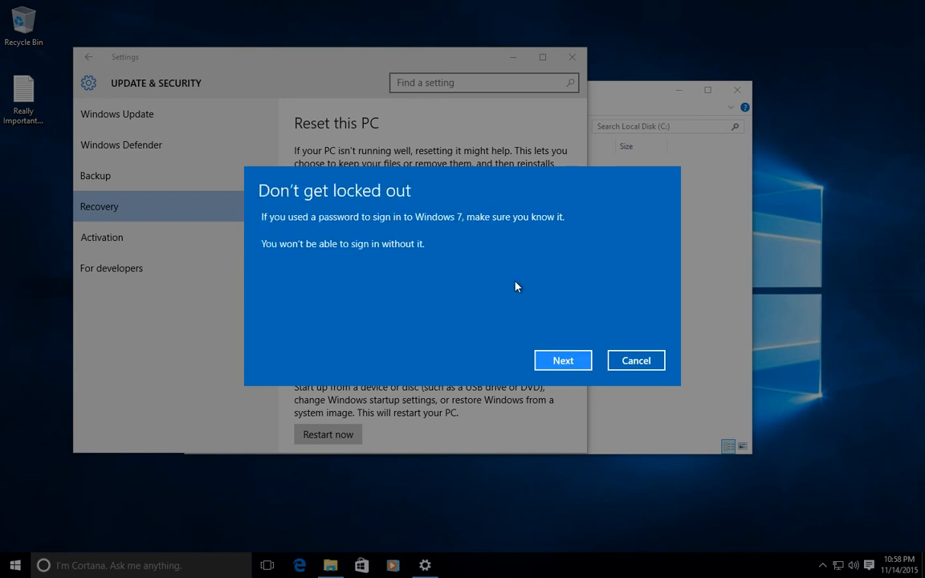
pyautogui.moveTo(416, 228)
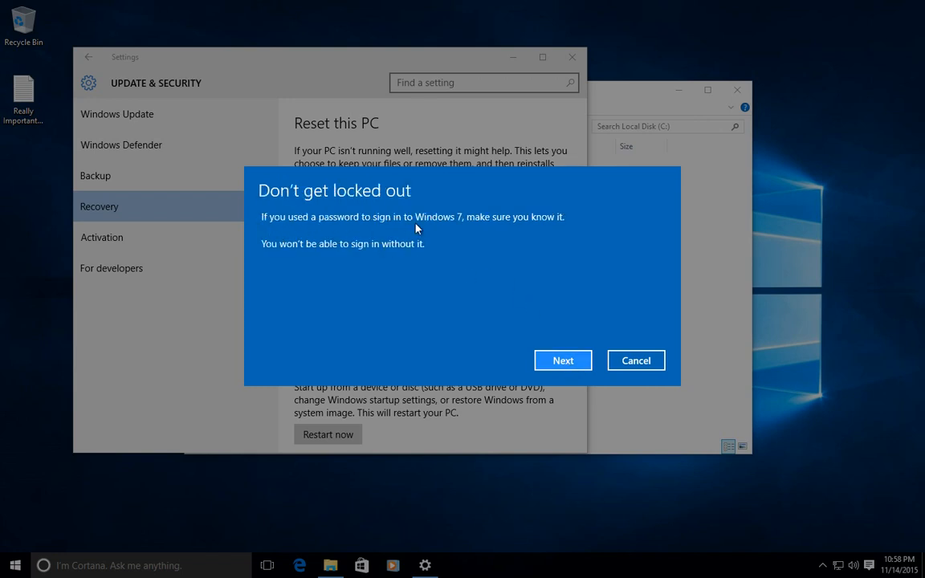
pyautogui.moveTo(260, 243)
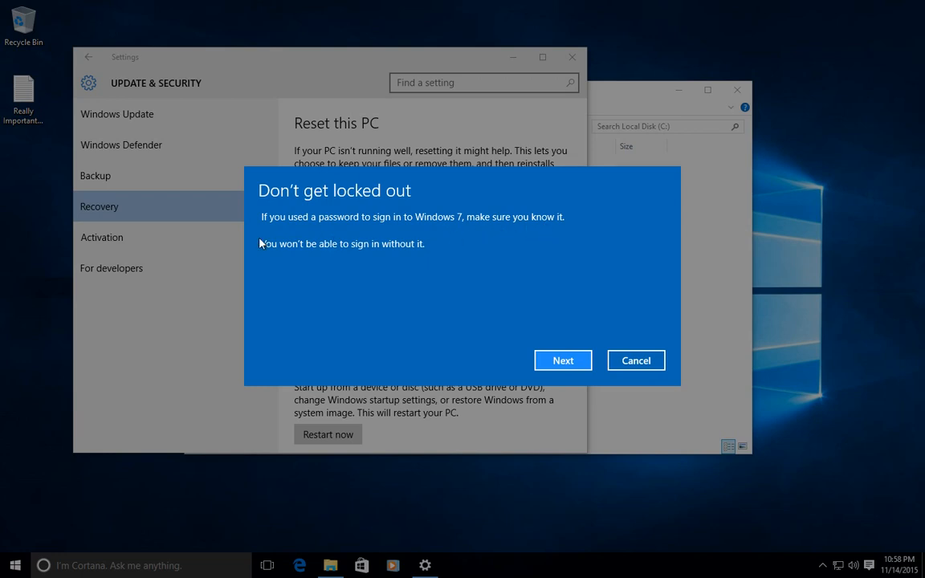
pyautogui.moveTo(394, 231)
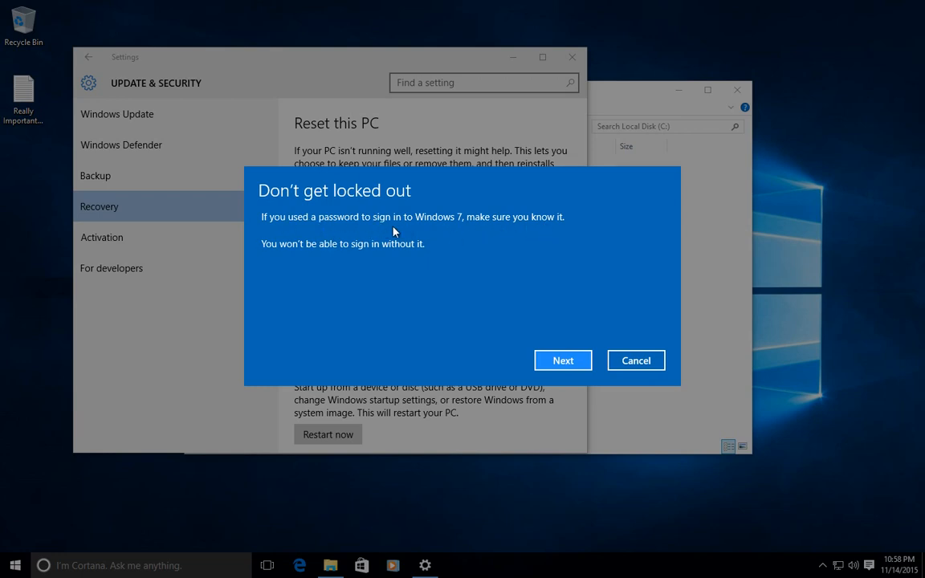
pyautogui.moveTo(527, 235)
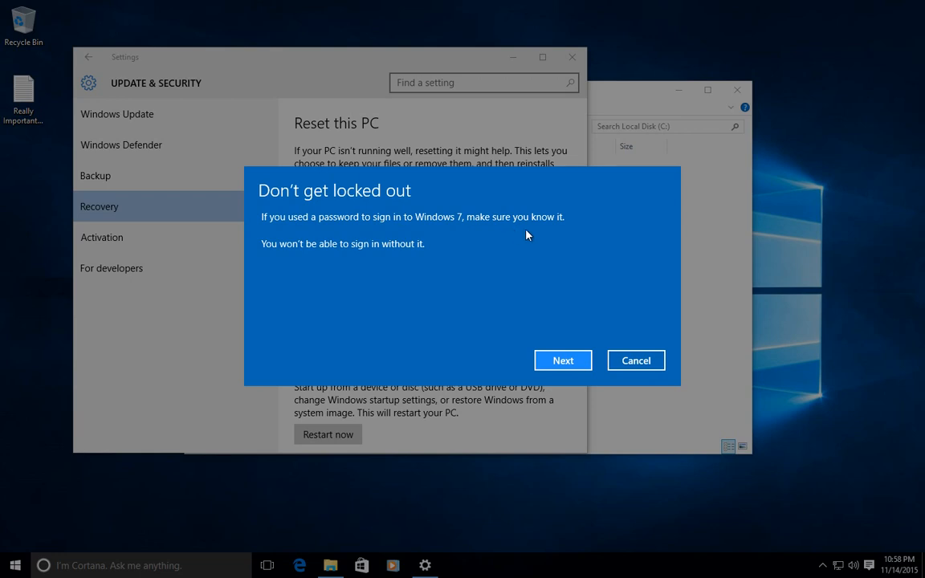
pyautogui.moveTo(312, 260)
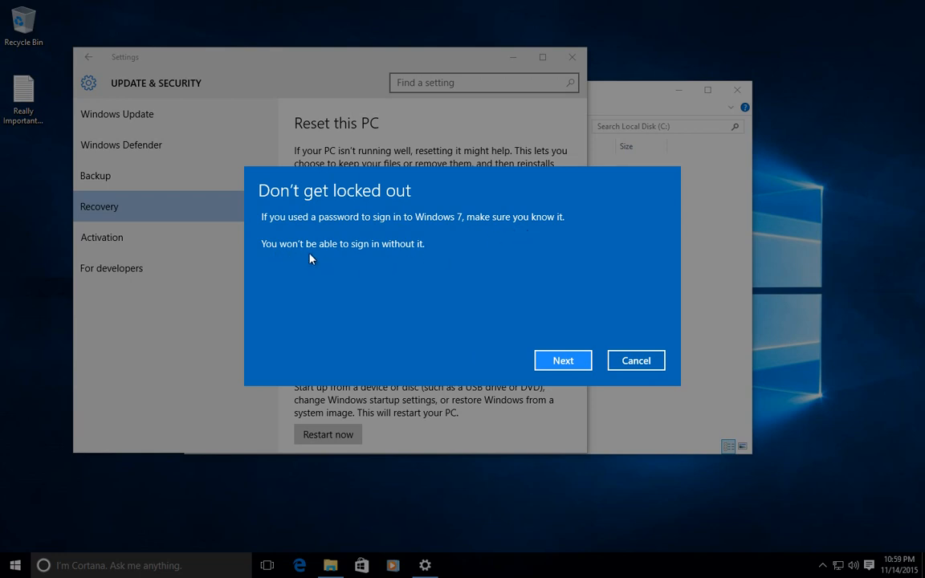
pyautogui.moveTo(410, 269)
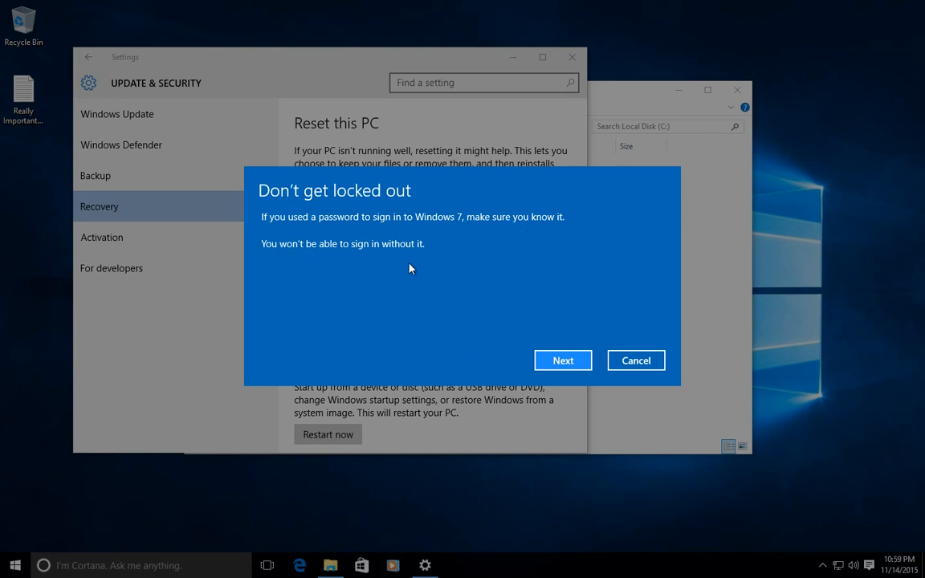
pyautogui.moveTo(566, 327)
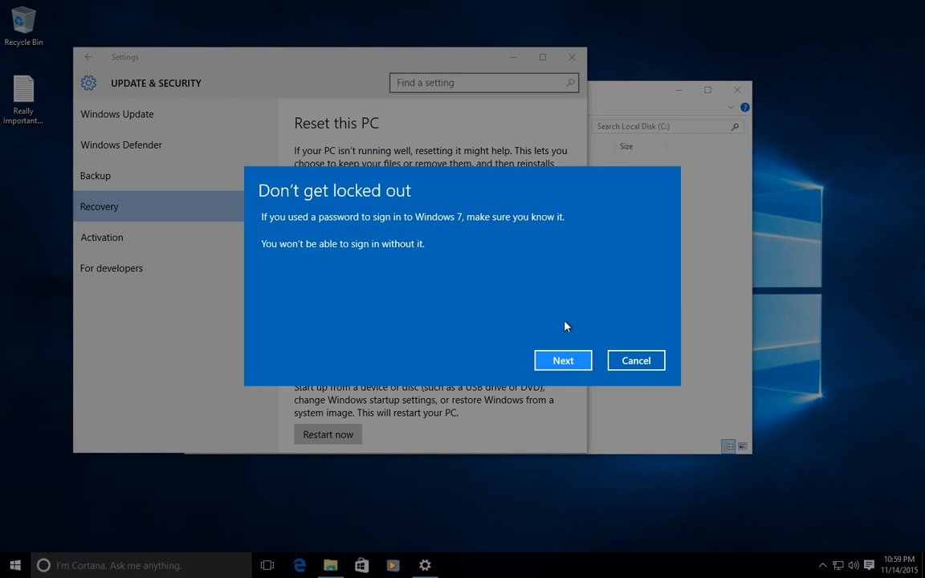
# Continue past the Don't get locked out warning to the final confirmation
pyautogui.click(562, 360)
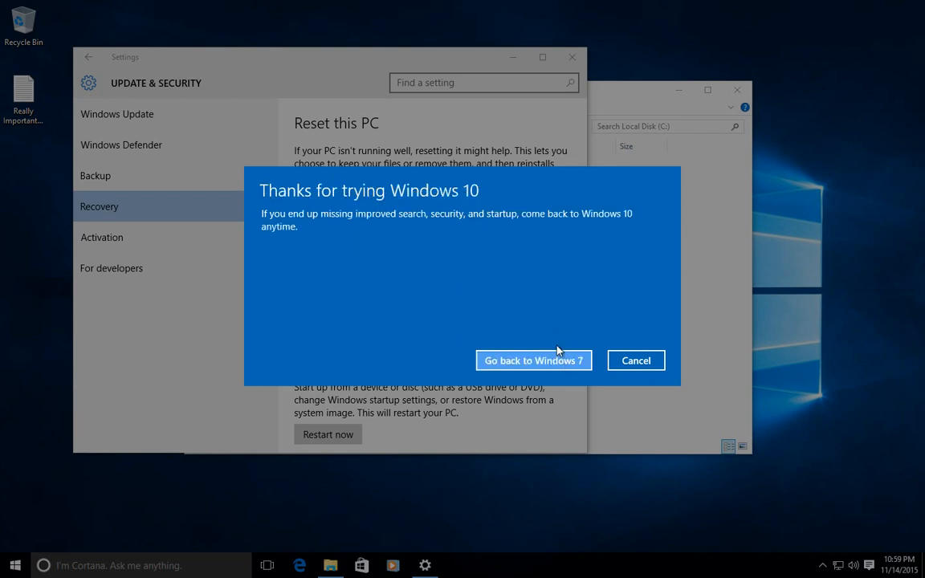
pyautogui.moveTo(283, 231)
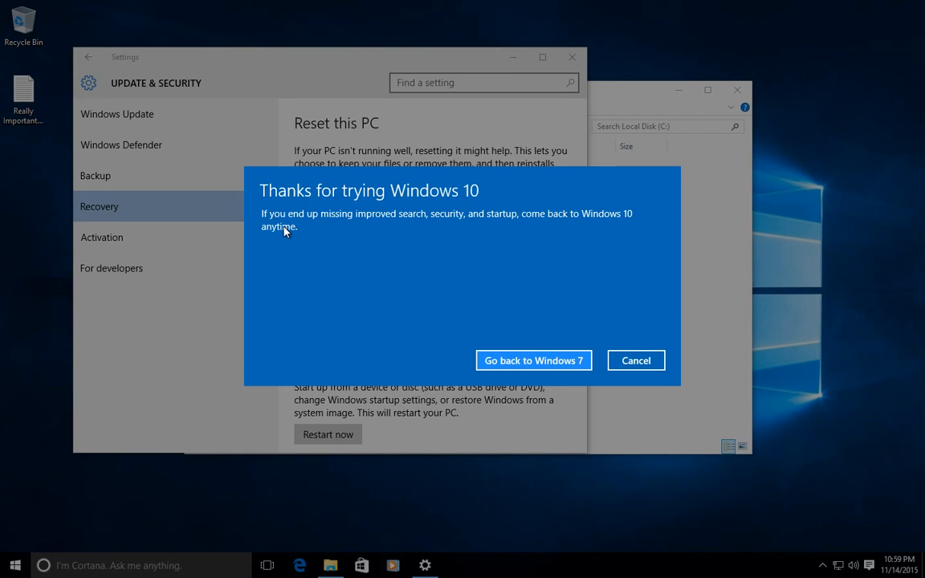
pyautogui.moveTo(459, 228)
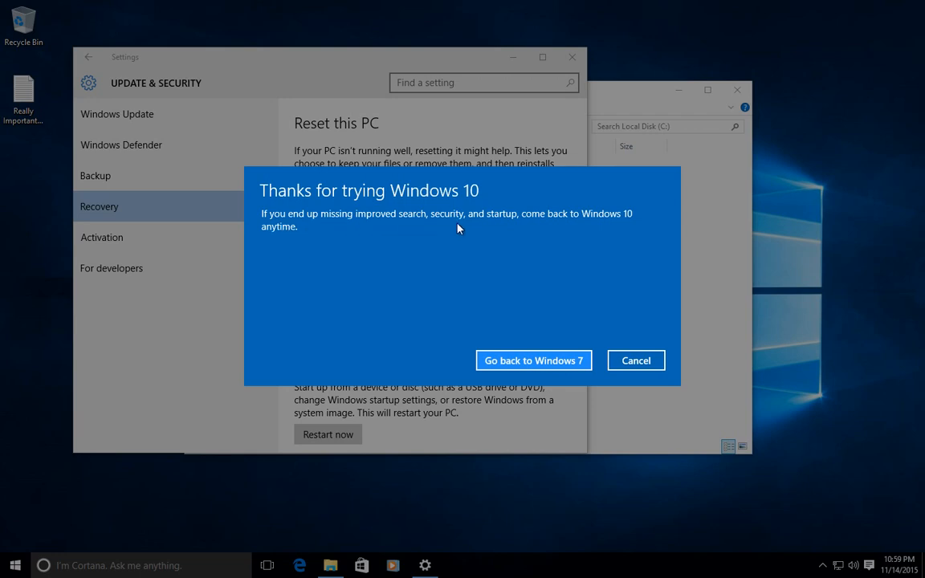
pyautogui.moveTo(546, 235)
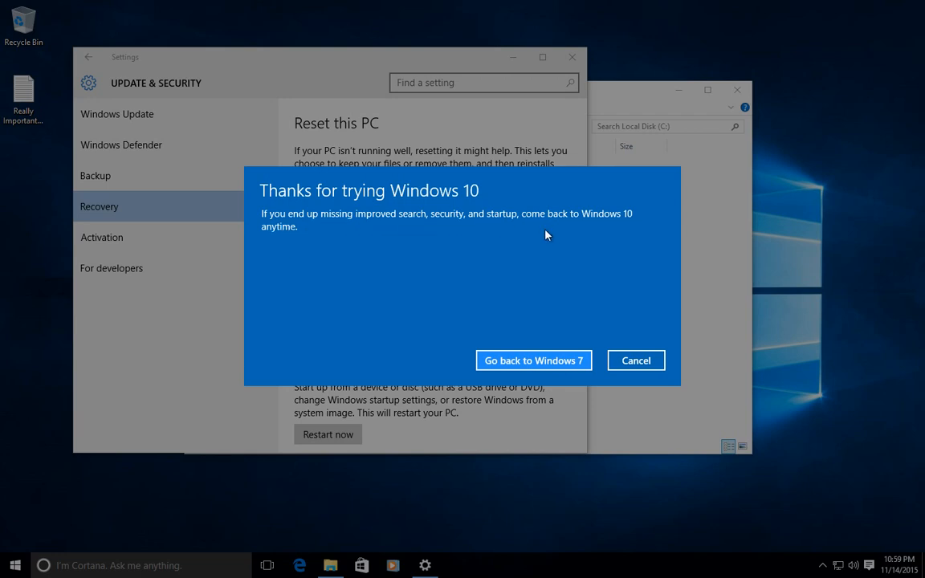
pyautogui.moveTo(420, 268)
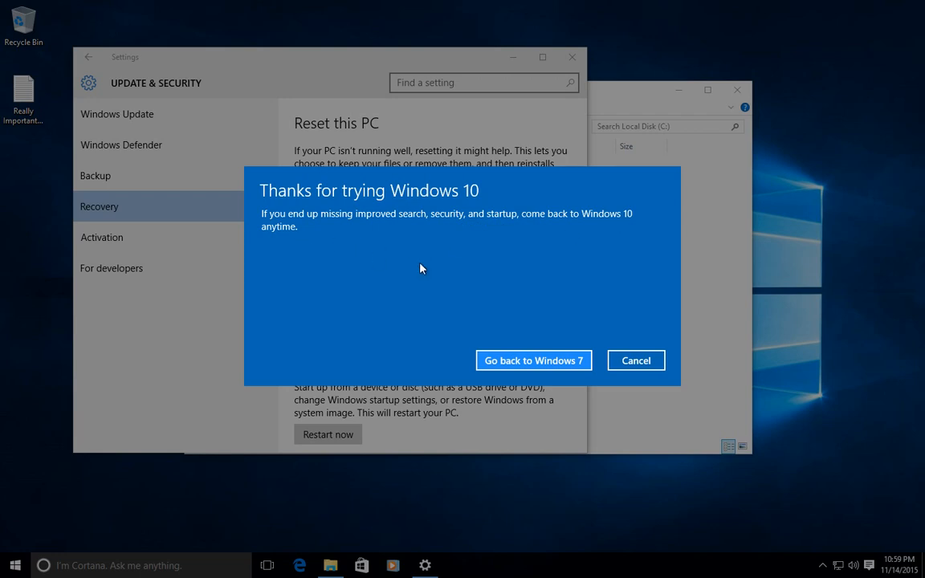
pyautogui.moveTo(438, 268)
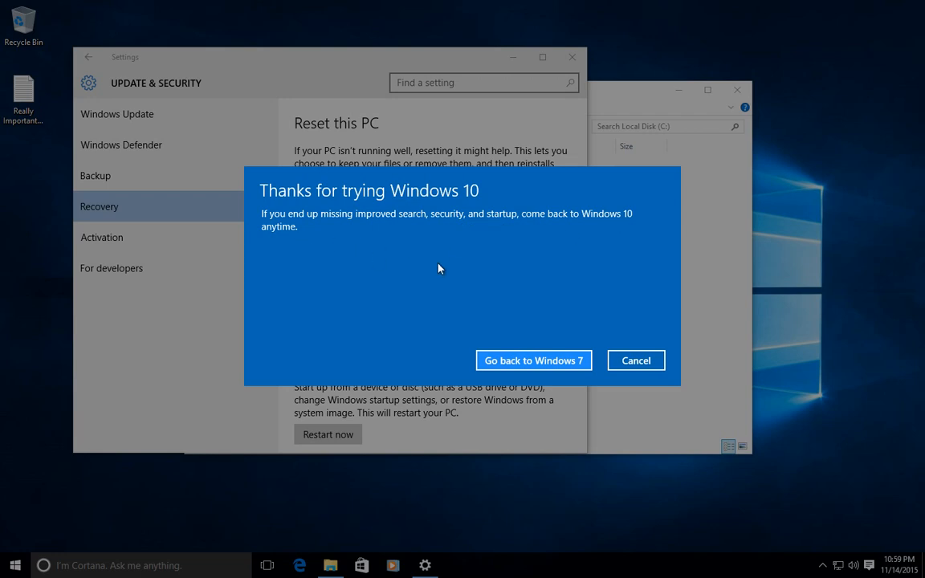
pyautogui.moveTo(371, 268)
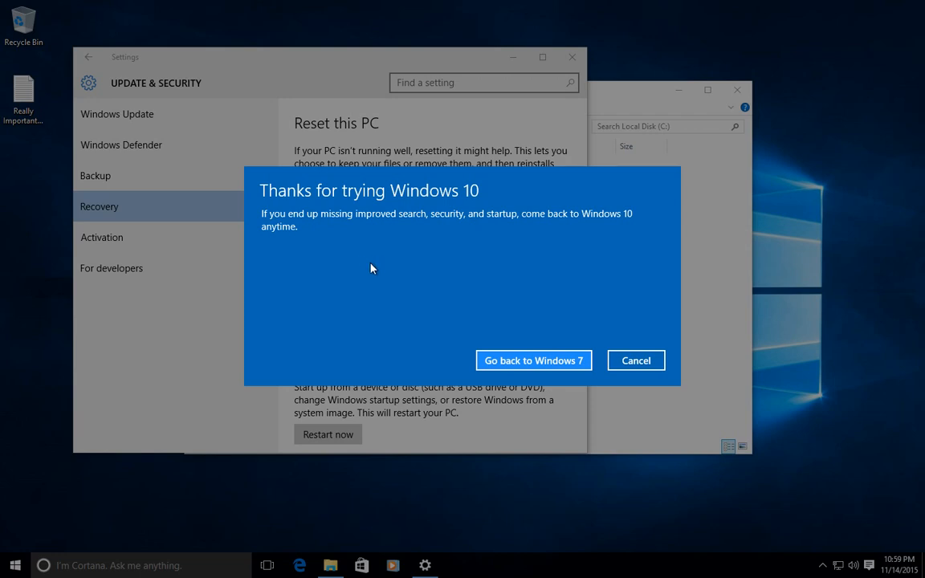
pyautogui.moveTo(533, 360)
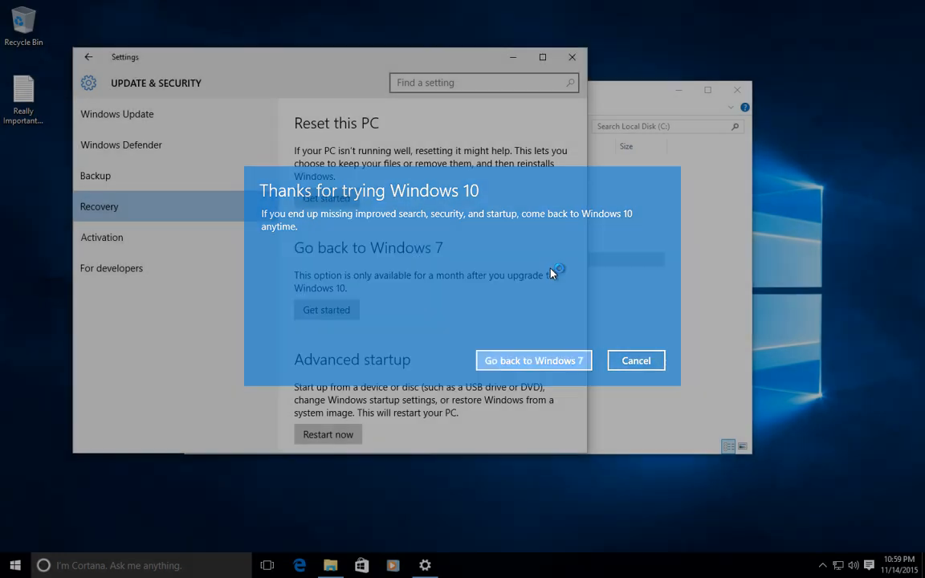
# Confirm Go back to Windows 7 to start the rollback
pyautogui.click(533, 360)
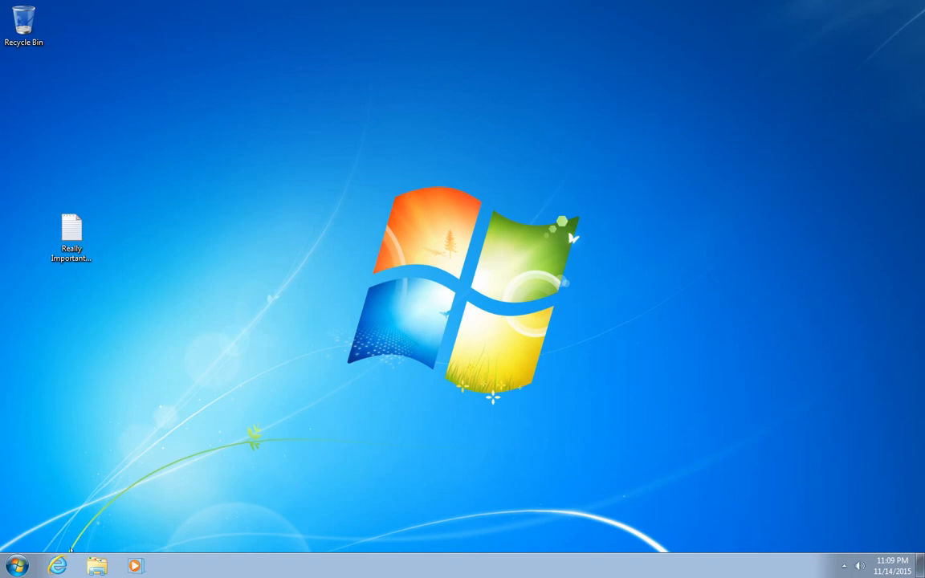
pyautogui.click(13, 566)
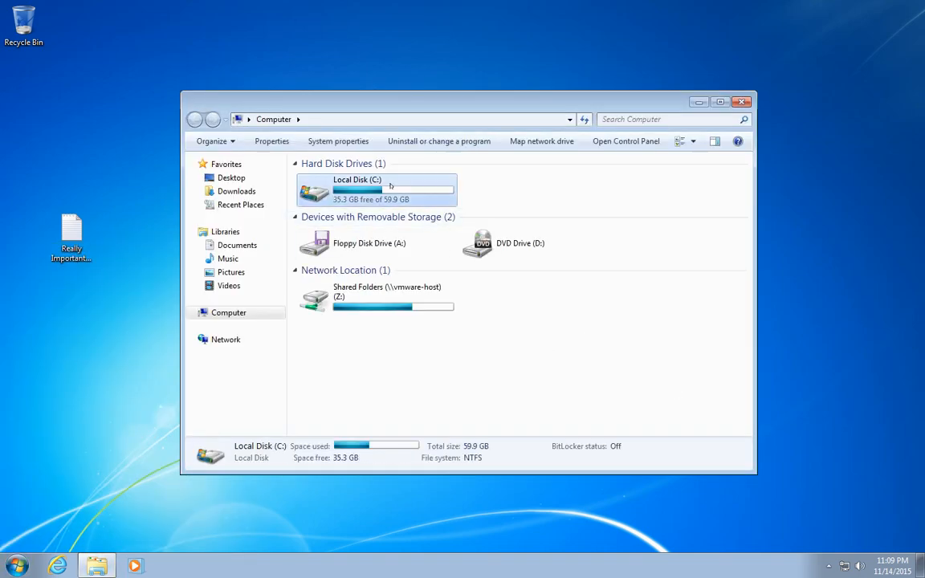
pyautogui.doubleClick(357, 190)
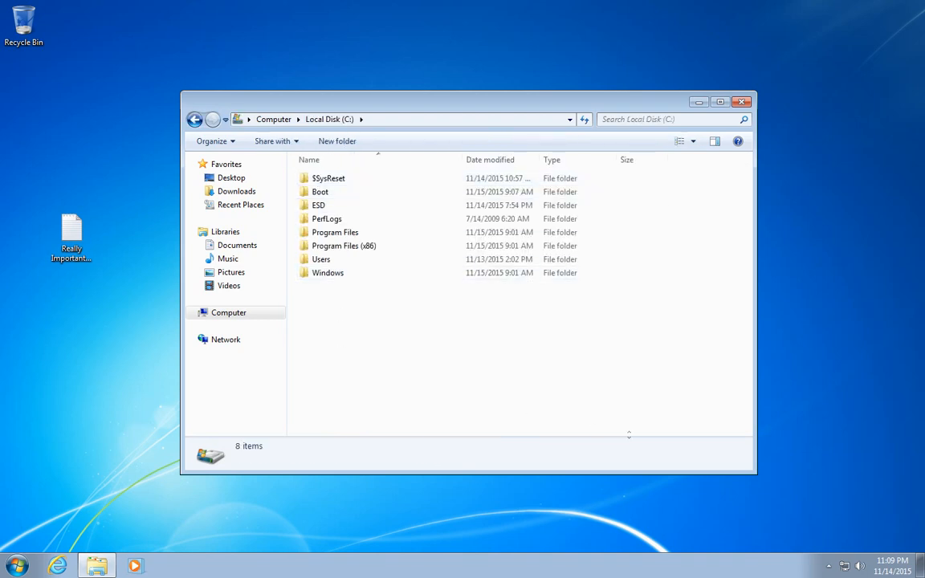
pyautogui.click(740, 102)
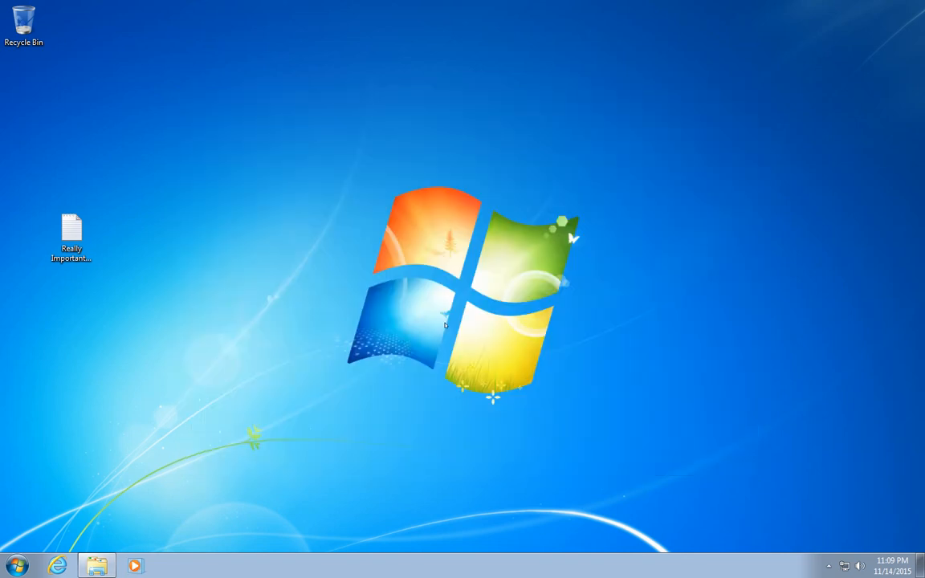
pyautogui.click(71, 233)
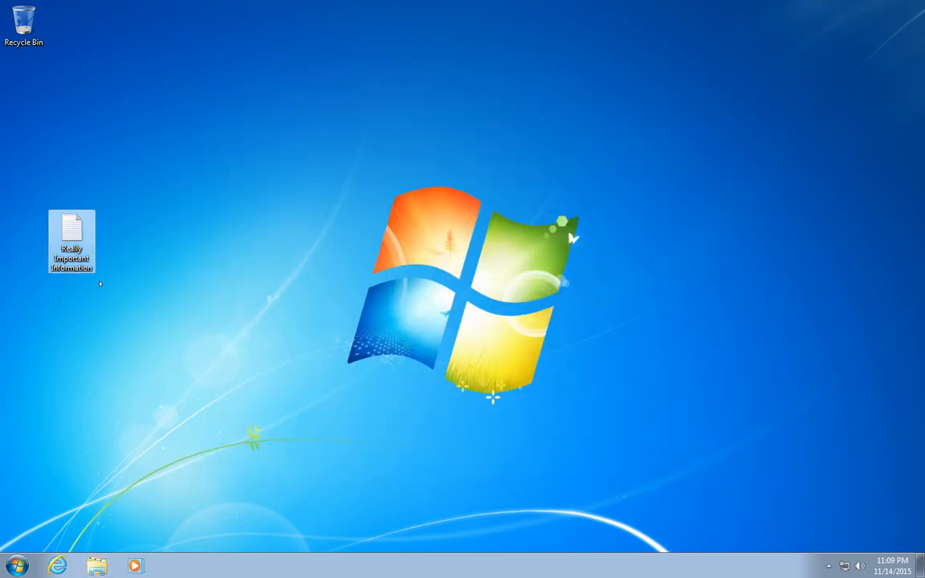
pyautogui.doubleClick(71, 241)
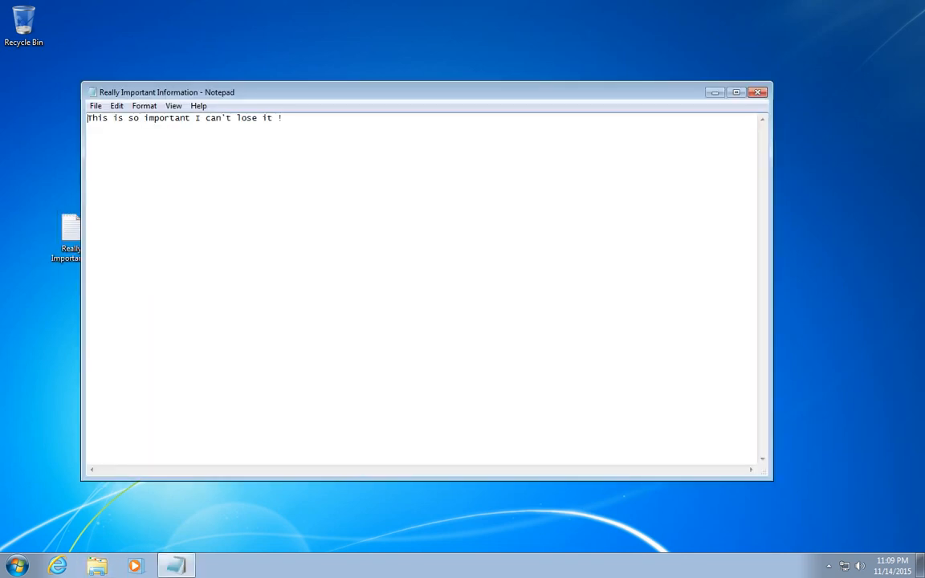
pyautogui.press('ctrl+a')
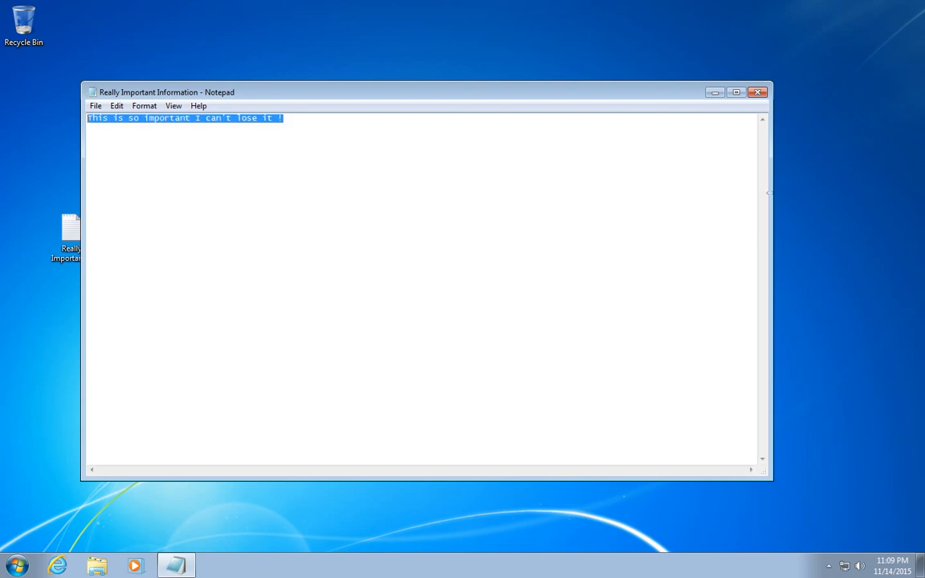
pyautogui.click(758, 92)
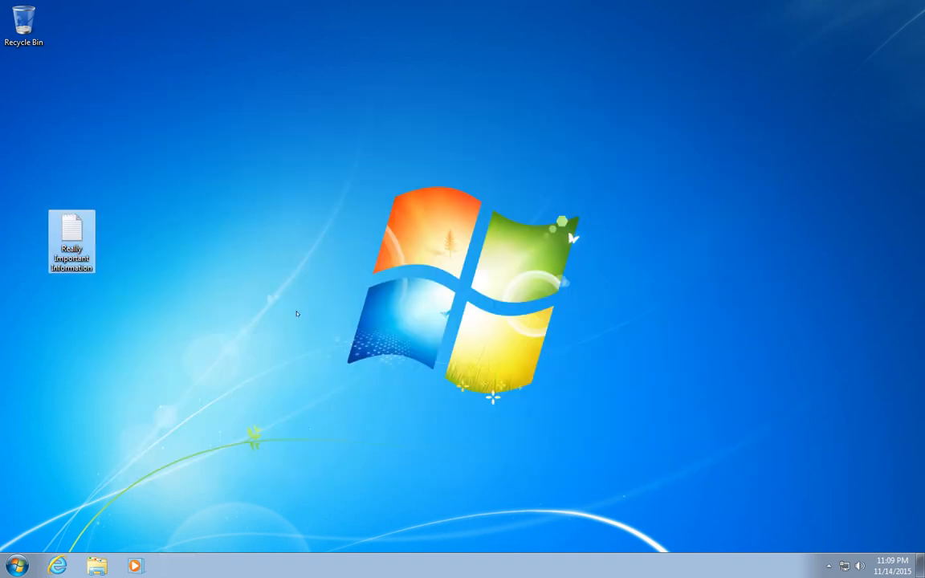
pyautogui.click(607, 280)
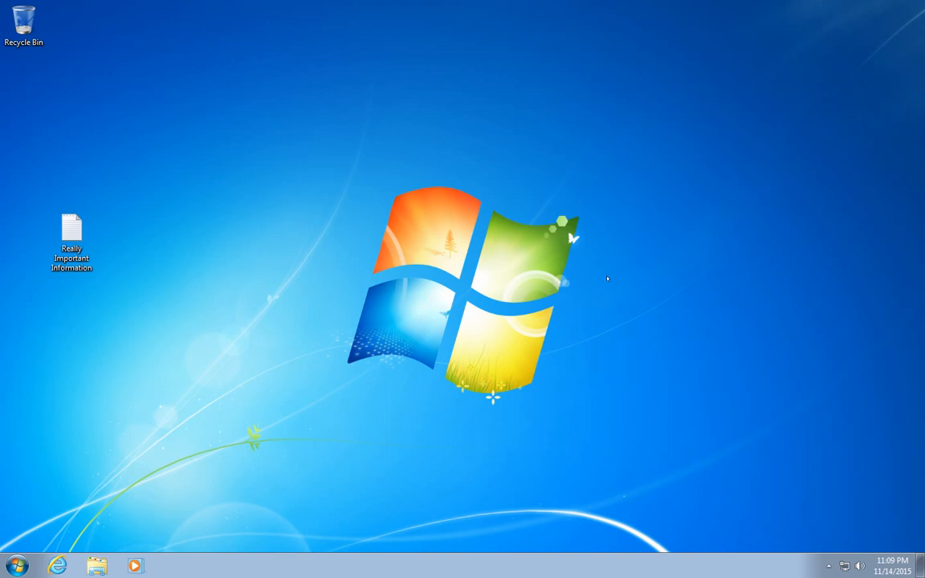
pyautogui.moveTo(539, 331)
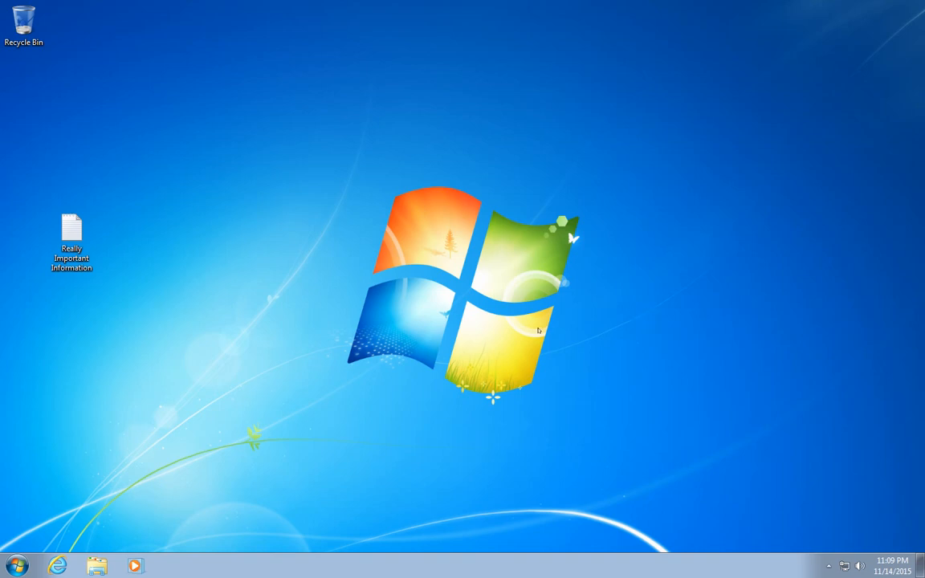
pyautogui.moveTo(145, 494)
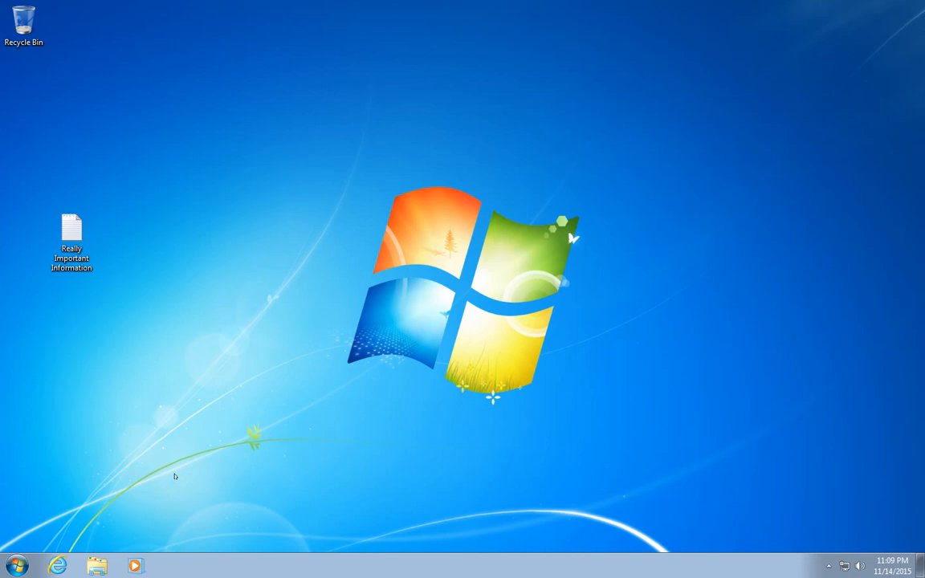
pyautogui.moveTo(295, 386)
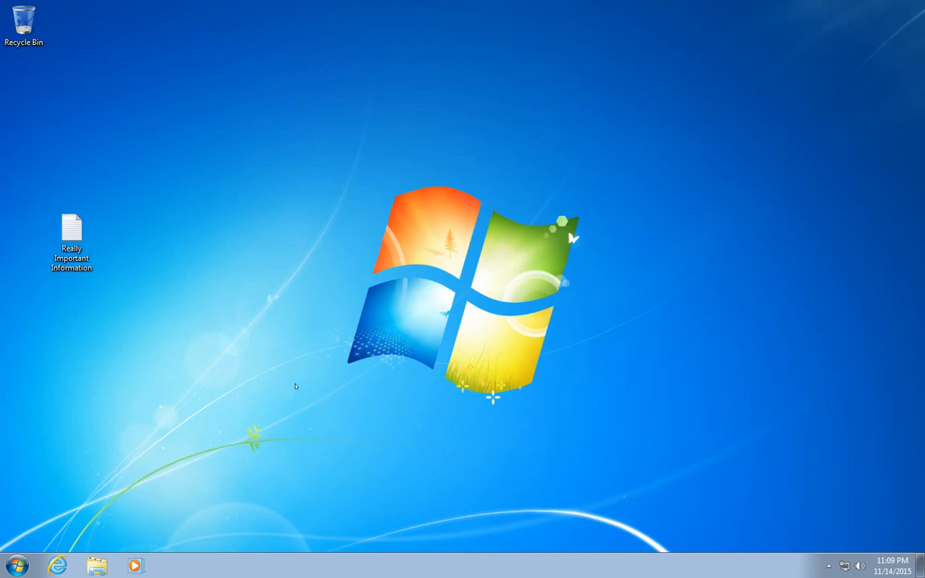
pyautogui.moveTo(236, 372)
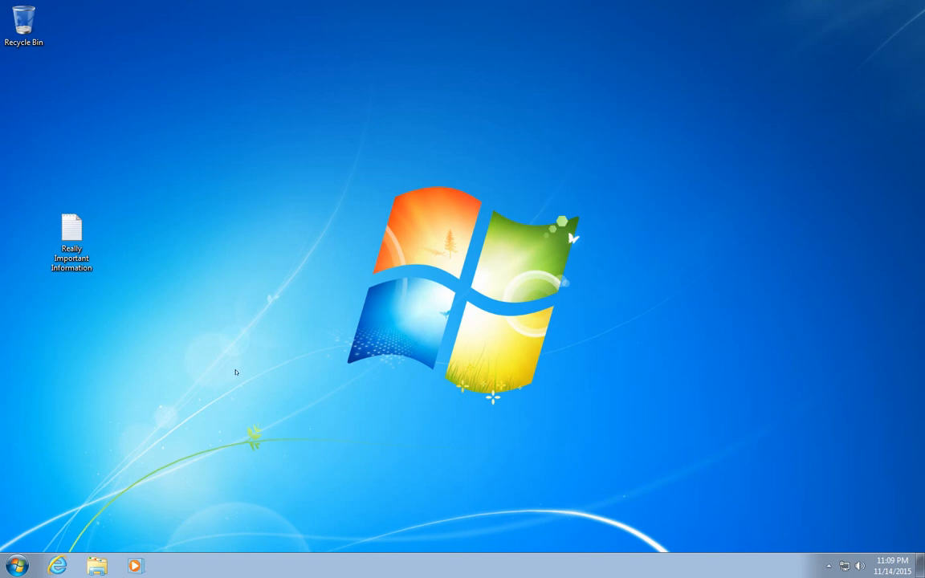
pyautogui.moveTo(248, 366)
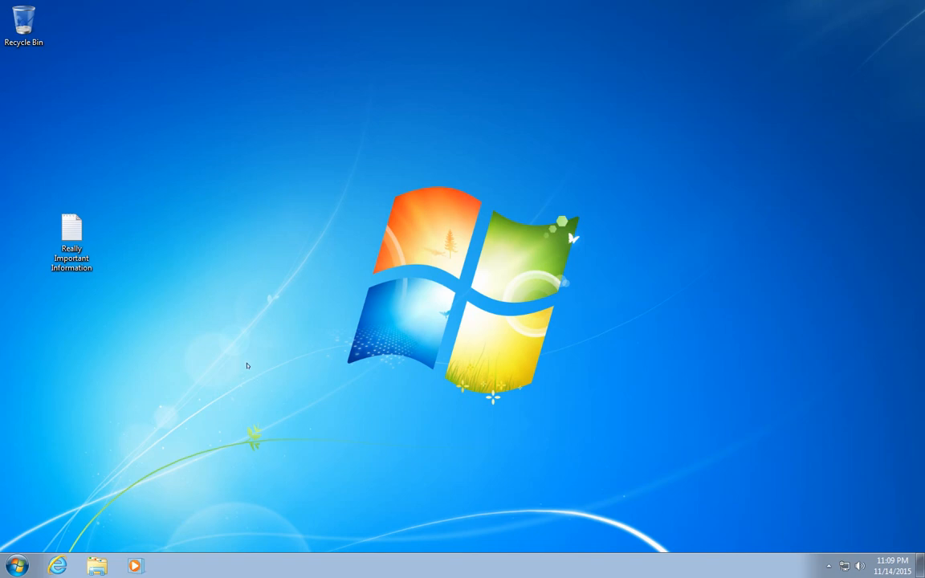